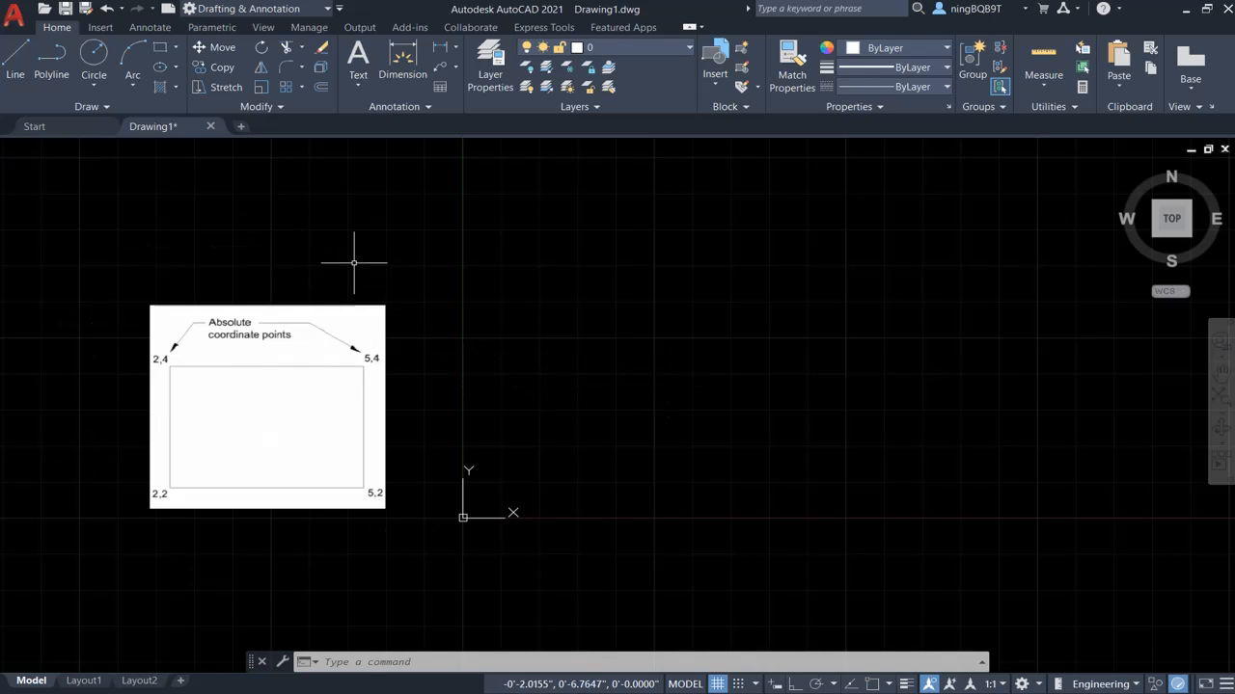
mouse_move(536, 424)
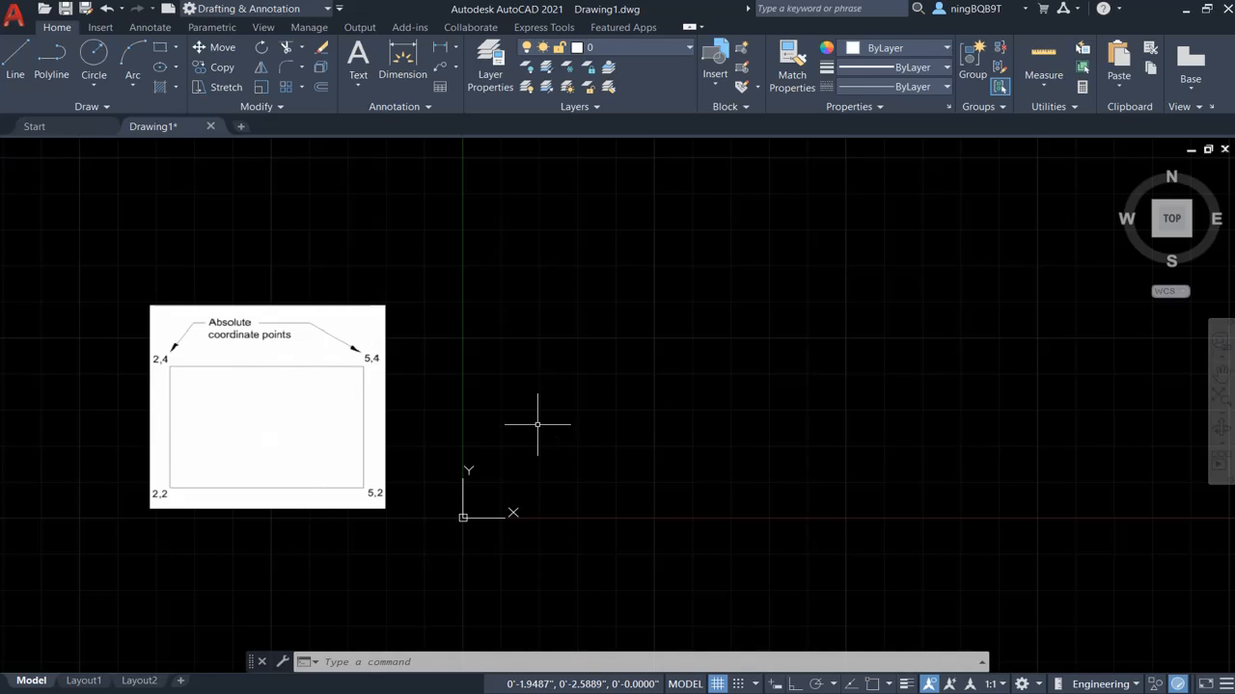
mouse_move(532, 326)
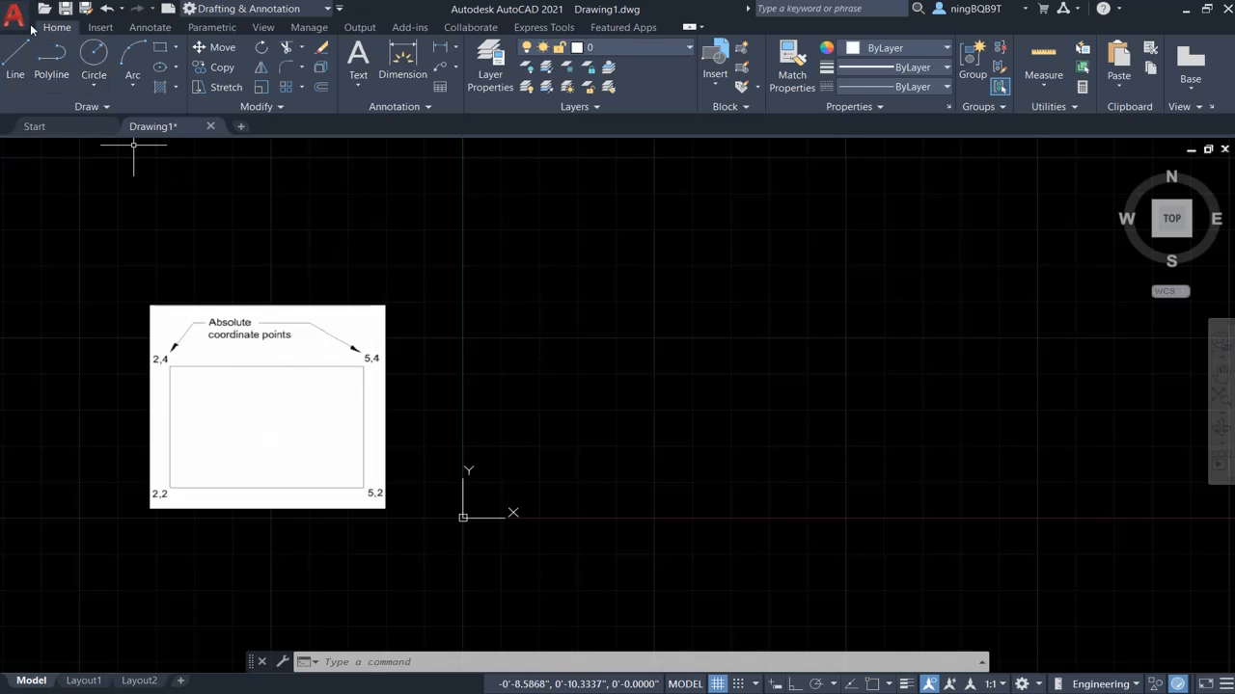
Set the drawing's length unit type to Engineering via Drawing Utilities > Units.
click(17, 18)
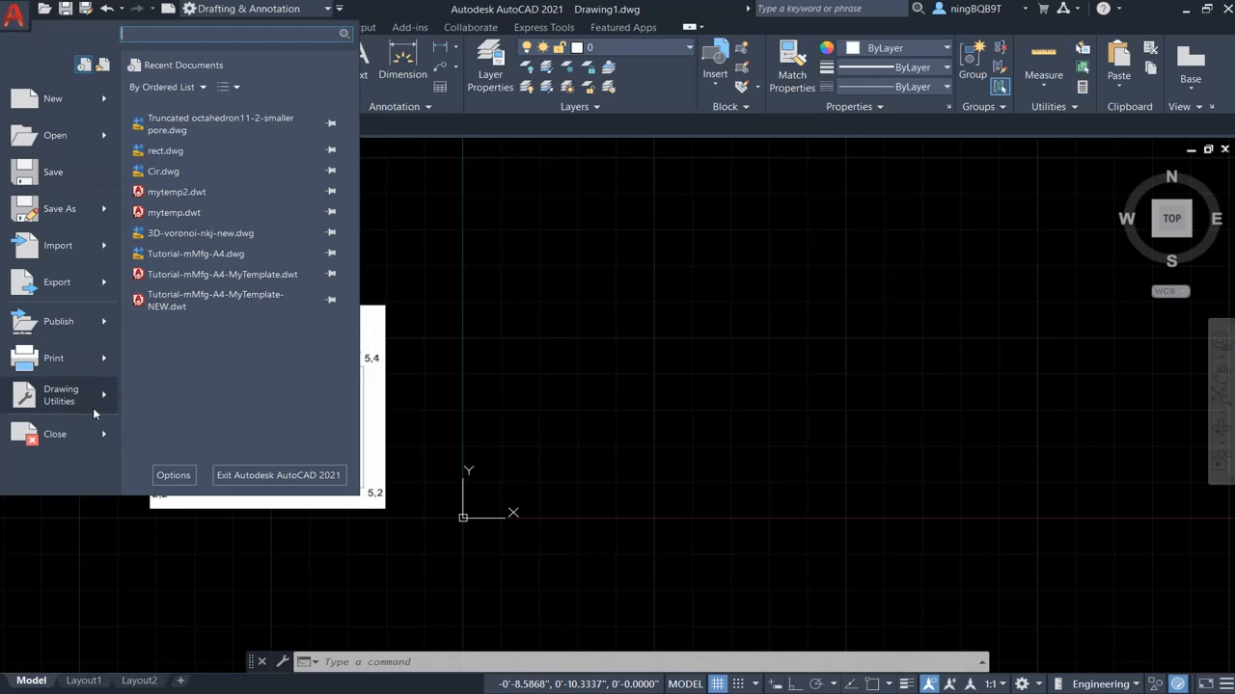
click(61, 396)
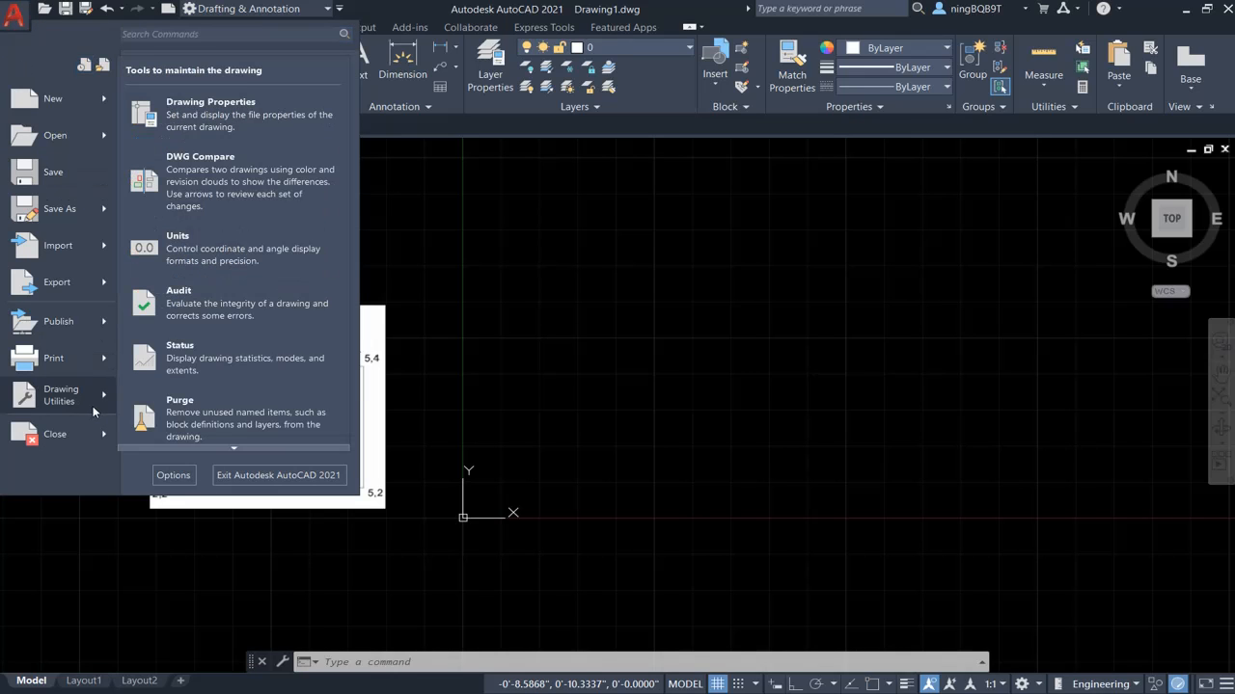
mouse_move(205, 262)
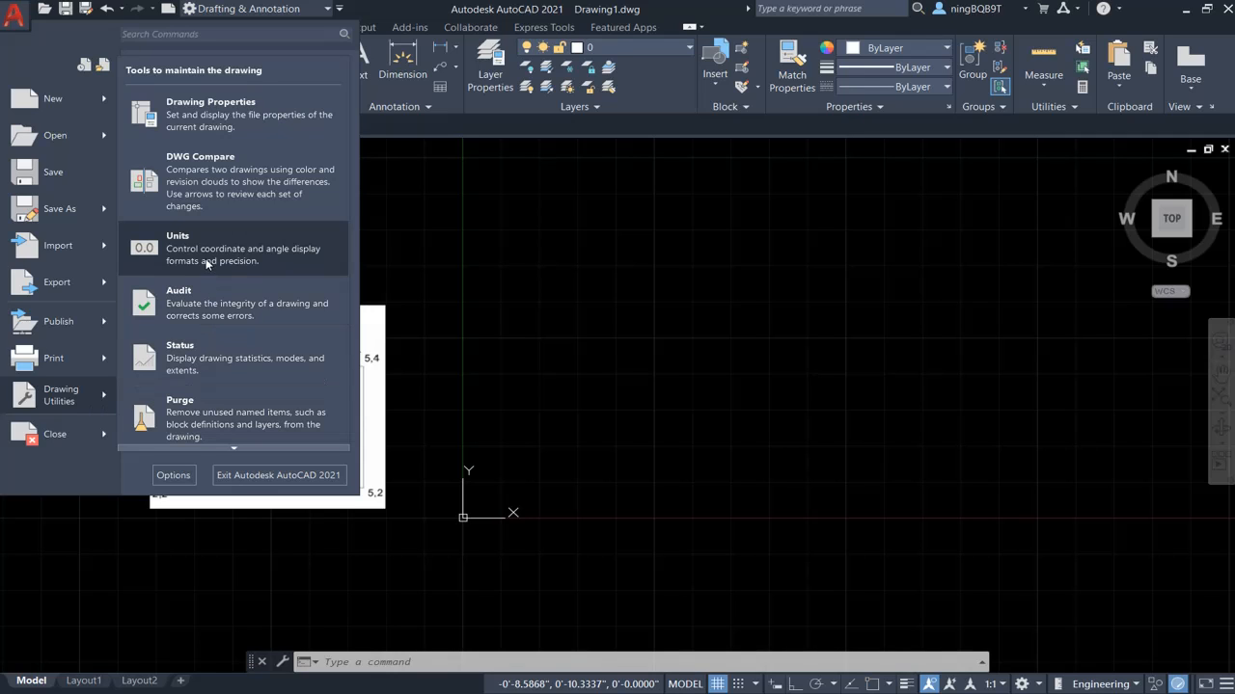
click(177, 247)
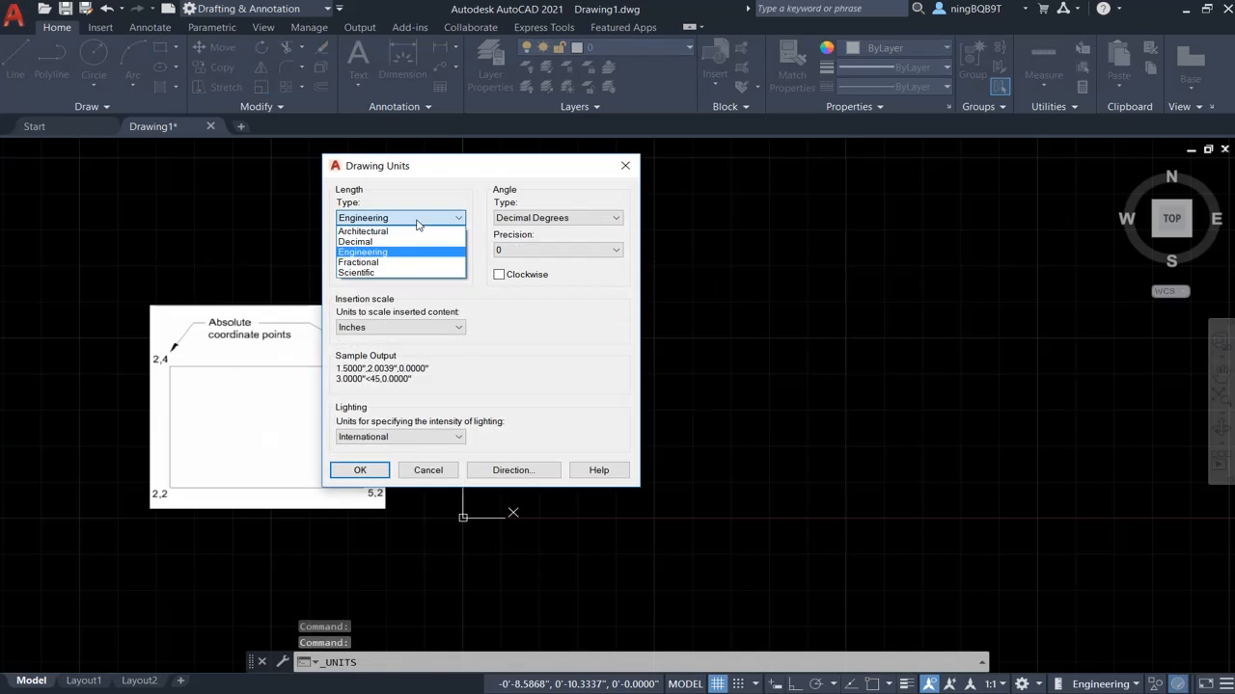
click(362, 251)
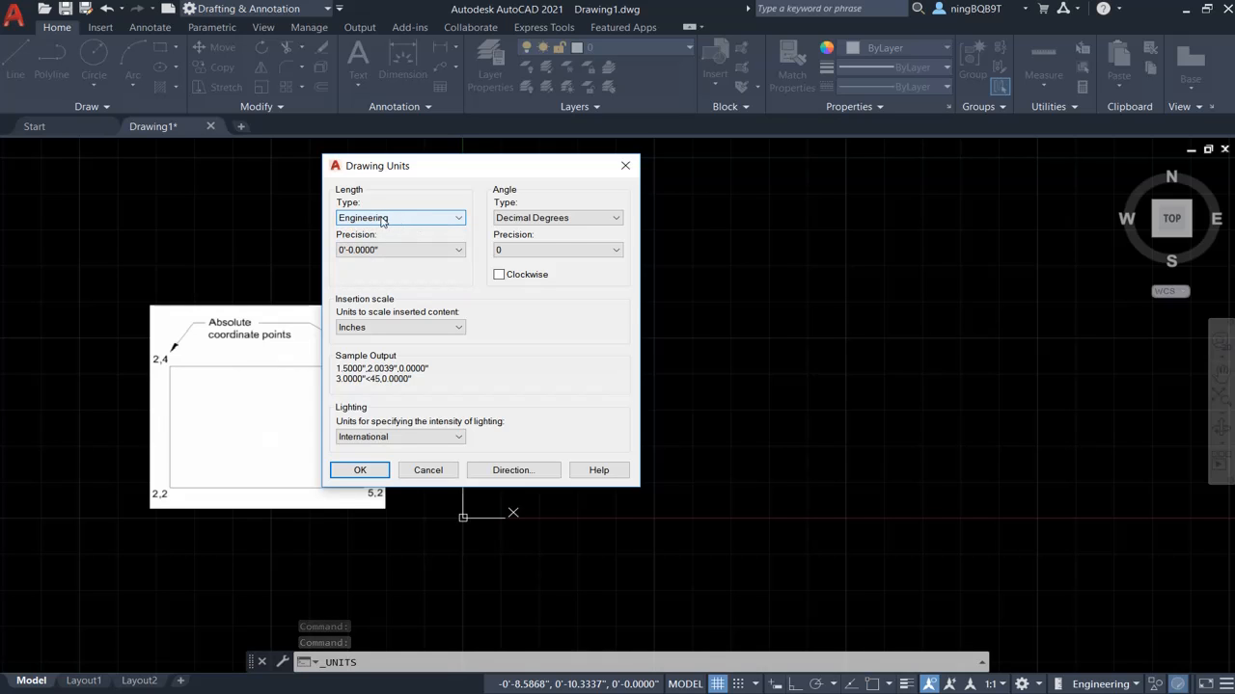
mouse_move(376, 216)
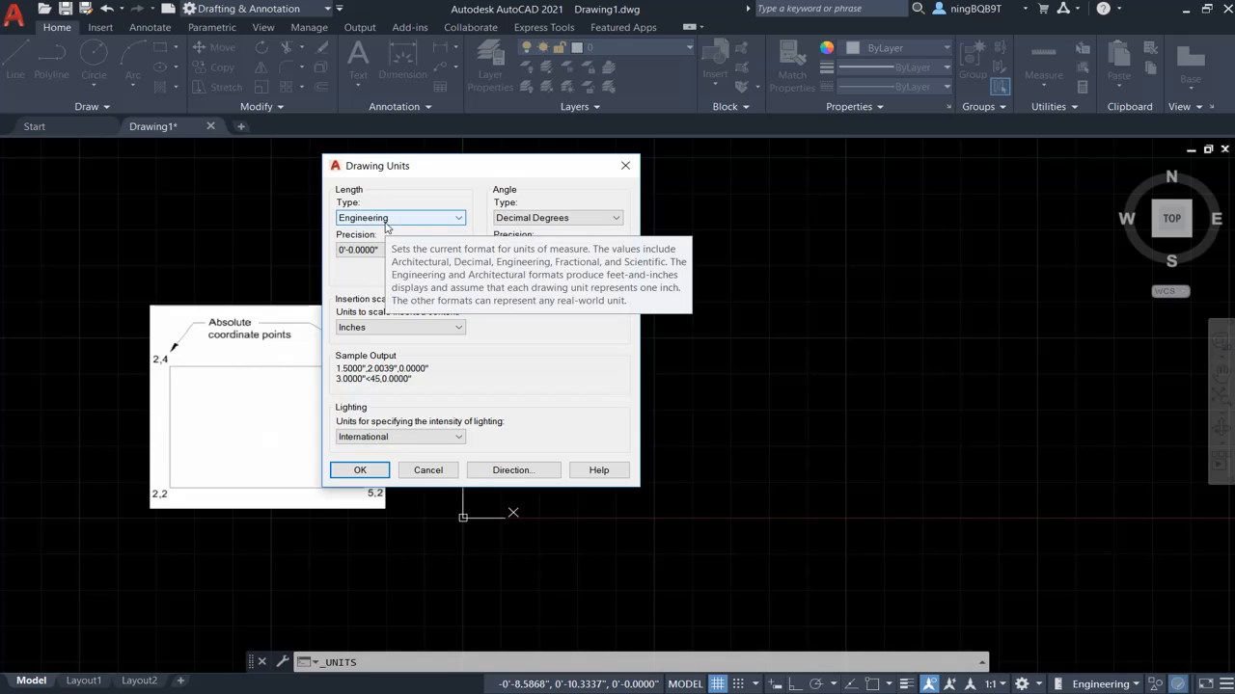
mouse_move(388, 488)
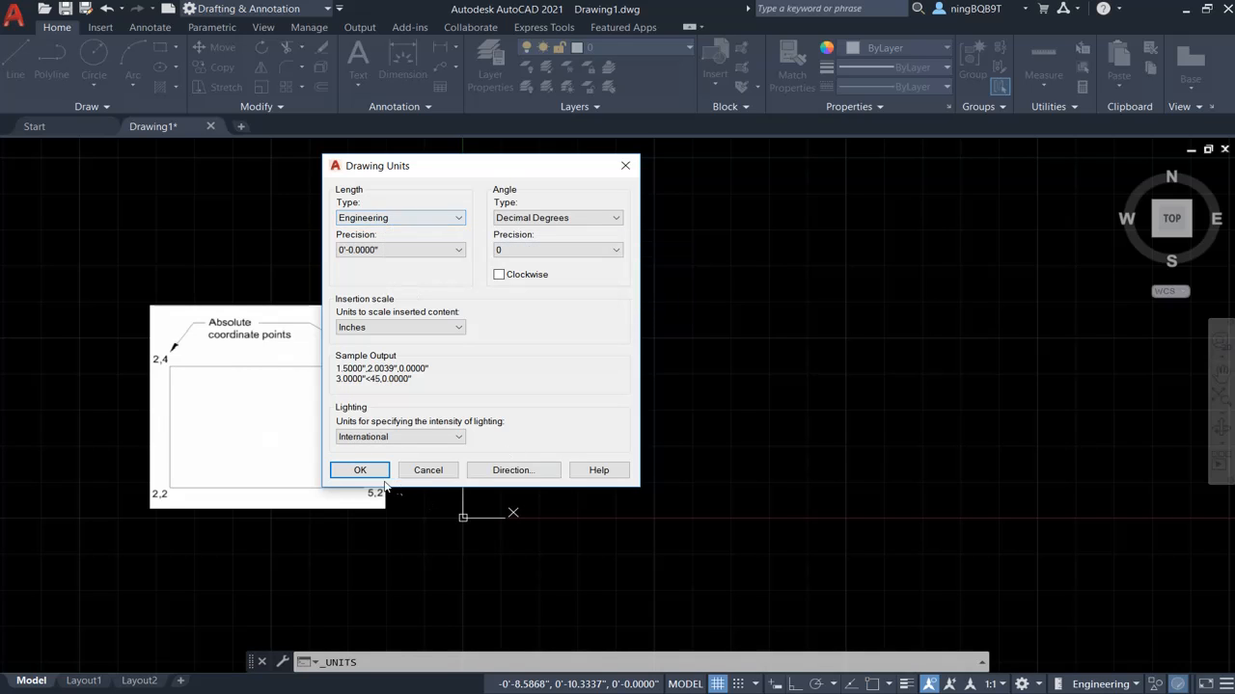
click(359, 470)
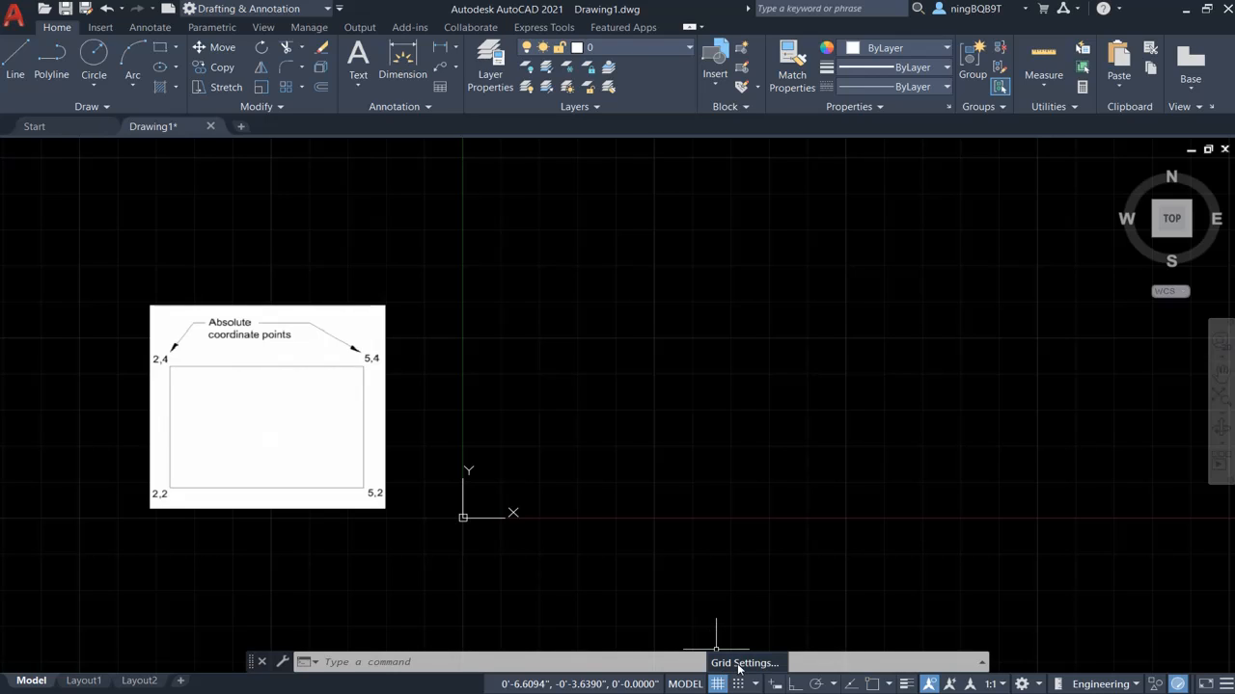
Confirm grid X and Y spacing of 1.0000" in the Grid Settings dialog.
click(717, 683)
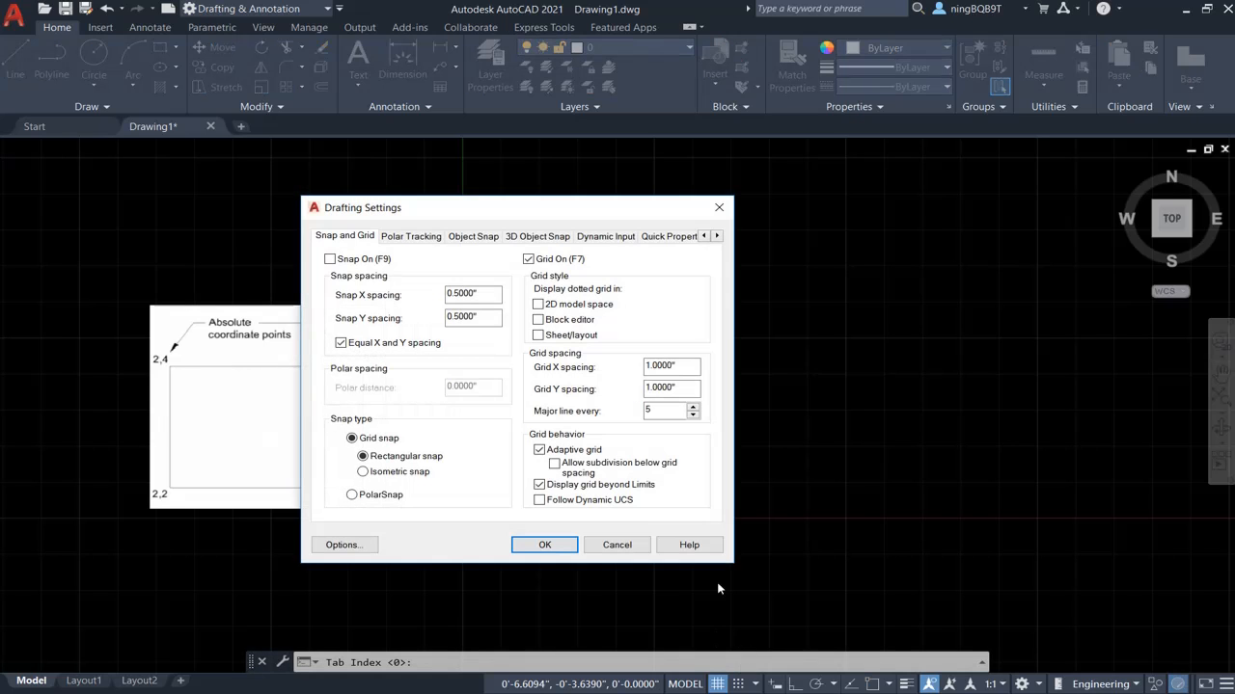
mouse_move(665, 367)
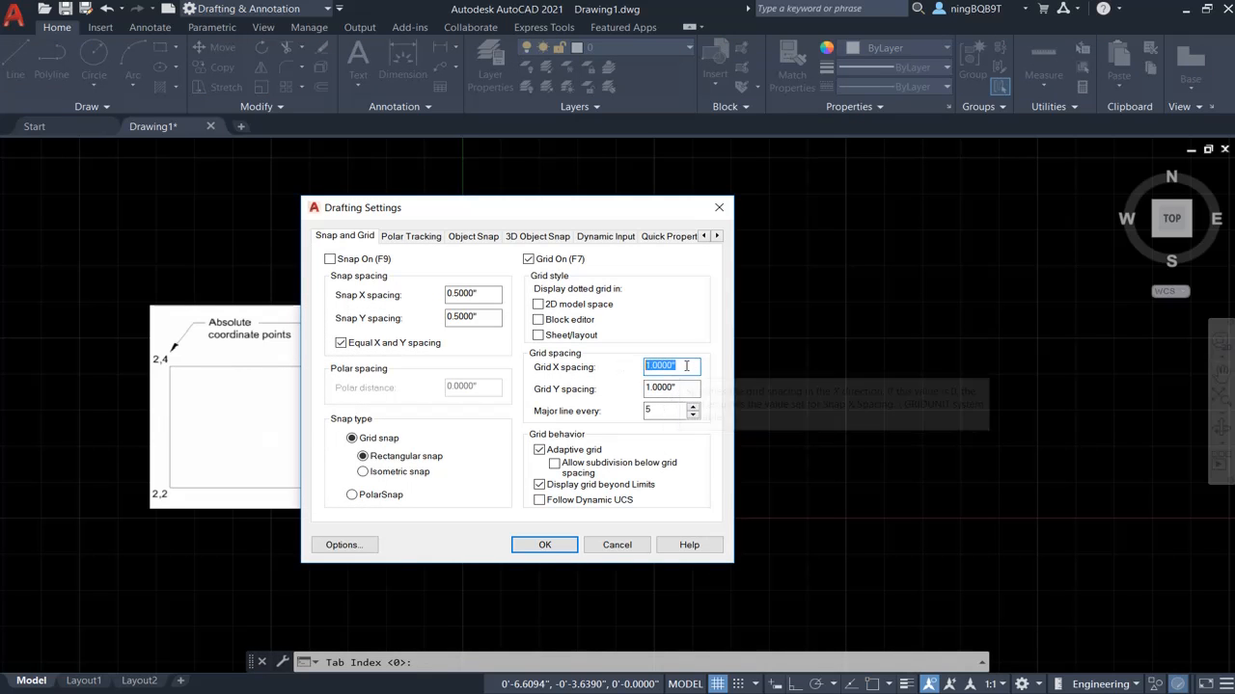
mouse_move(687, 367)
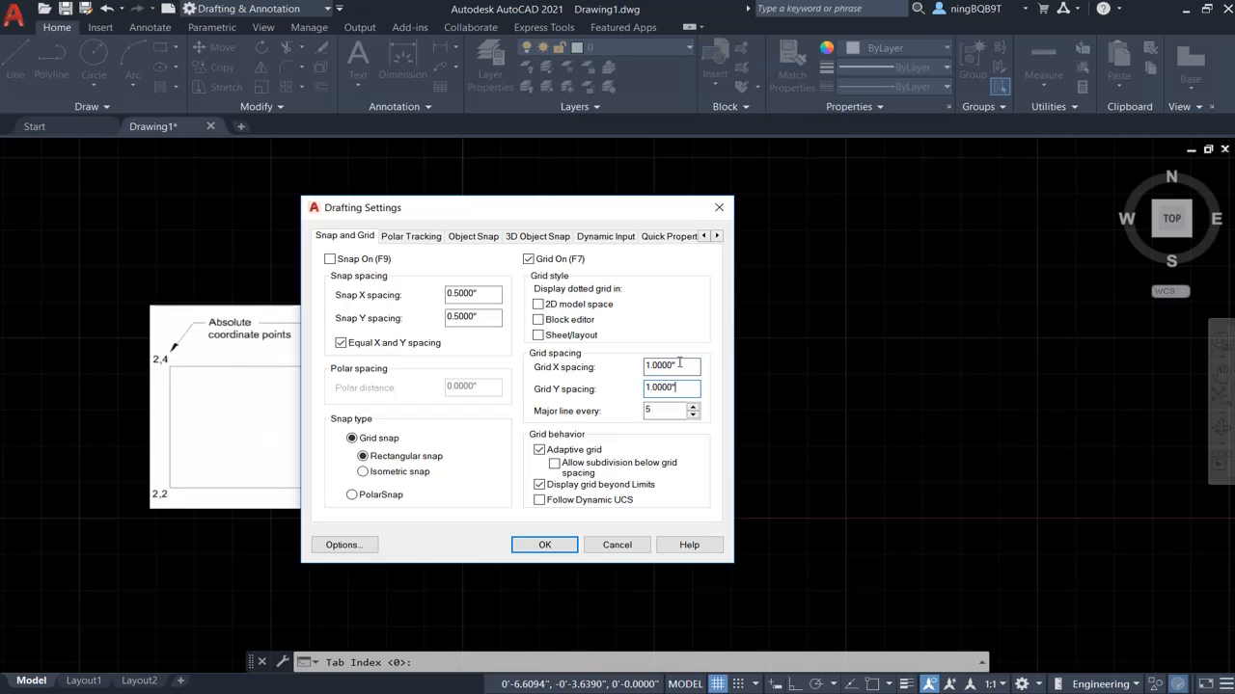
click(666, 366)
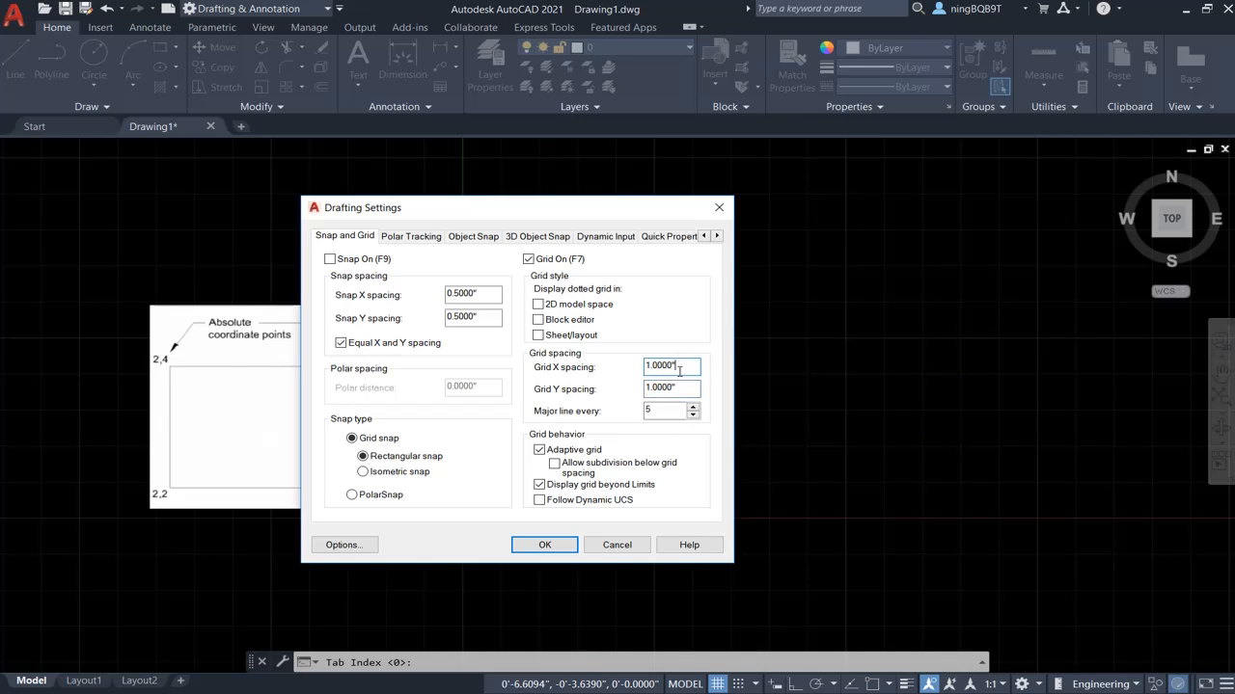
click(544, 544)
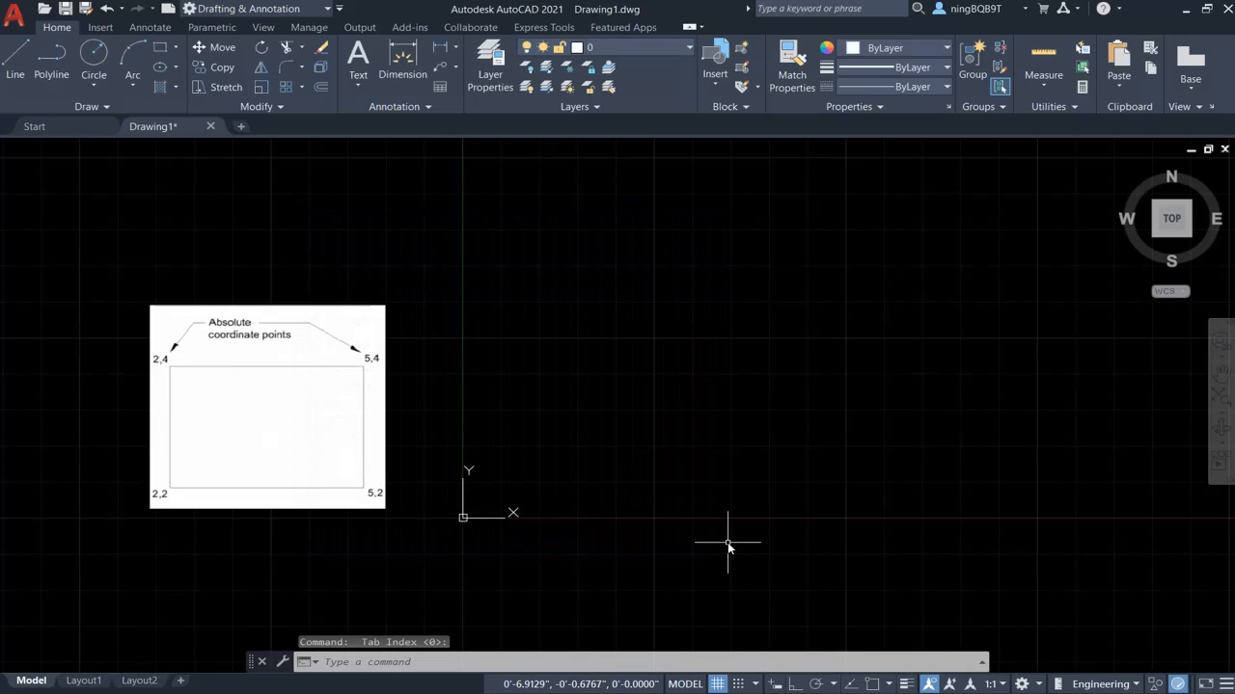
mouse_move(729, 542)
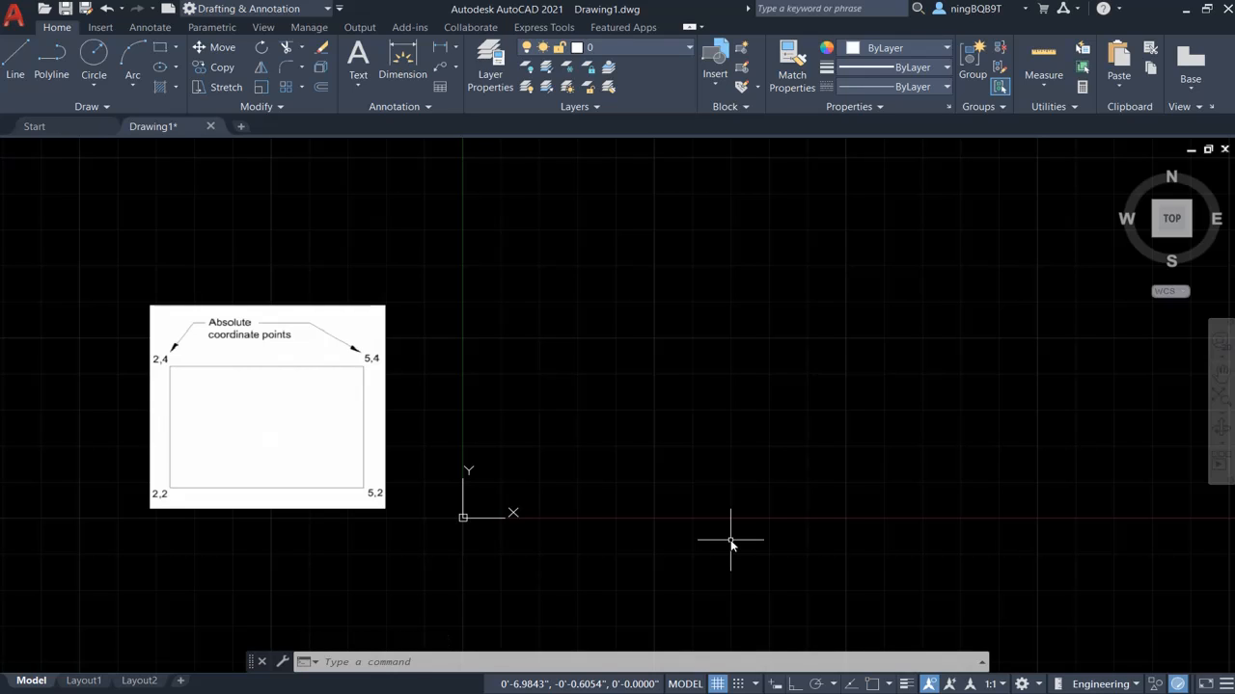
mouse_move(590, 646)
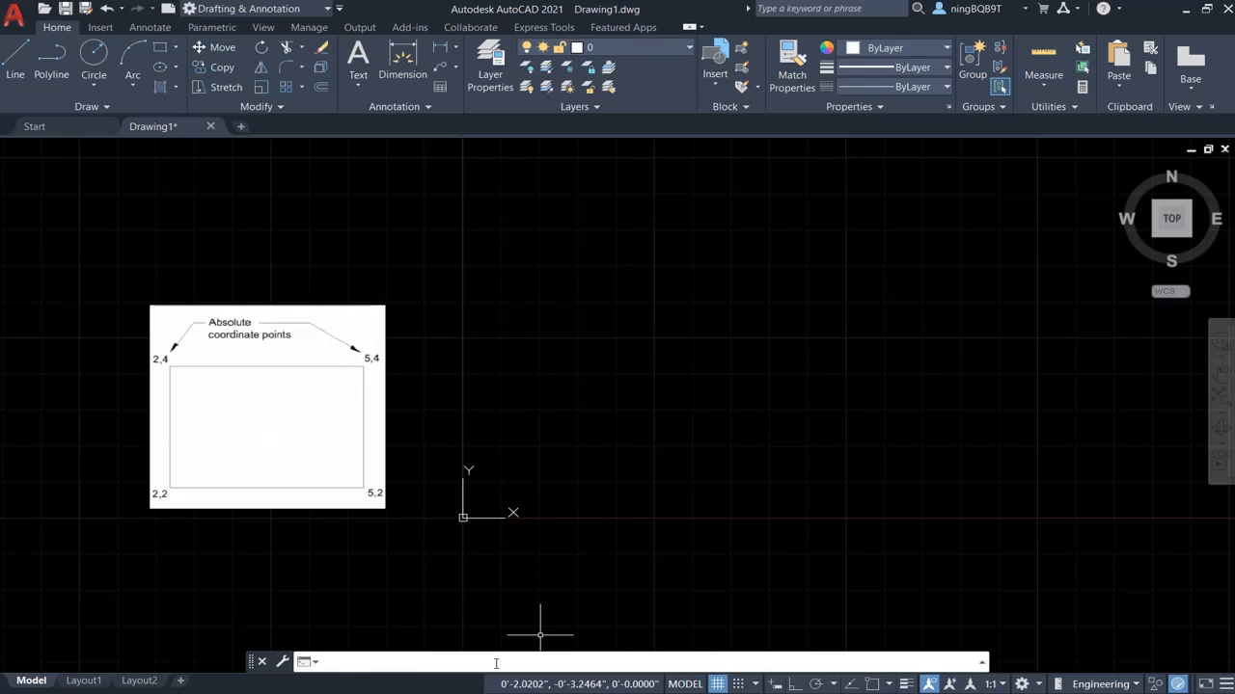
text(co)
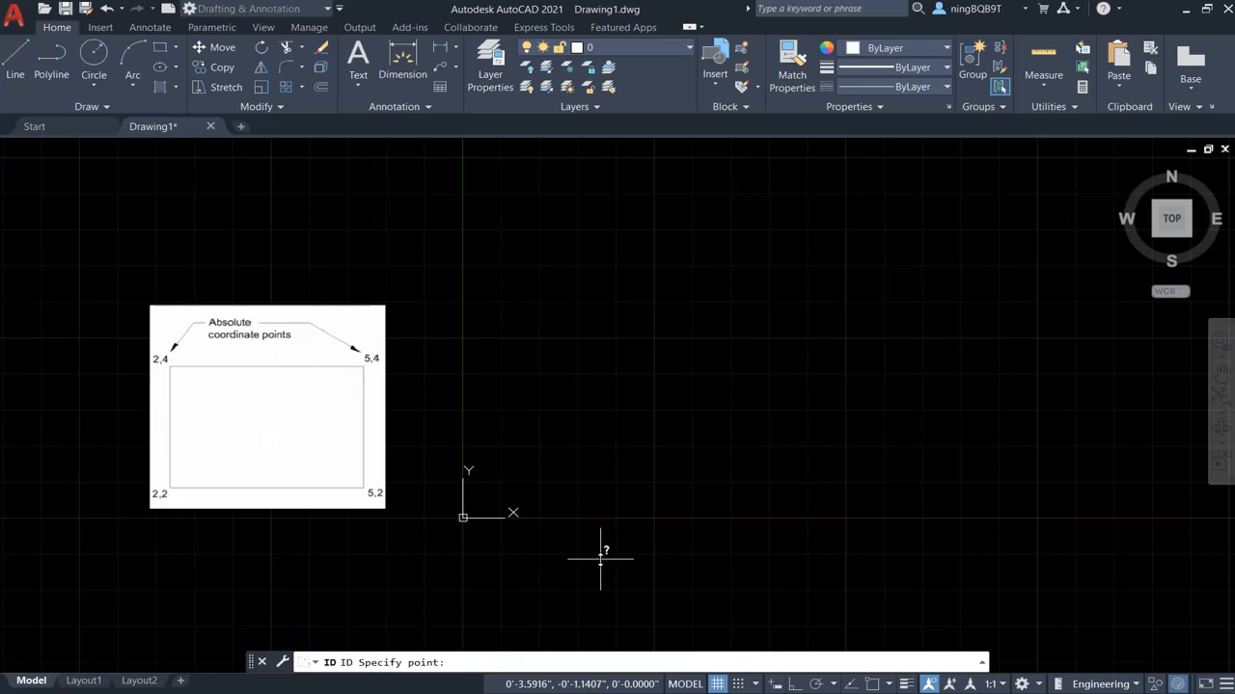
mouse_move(506, 635)
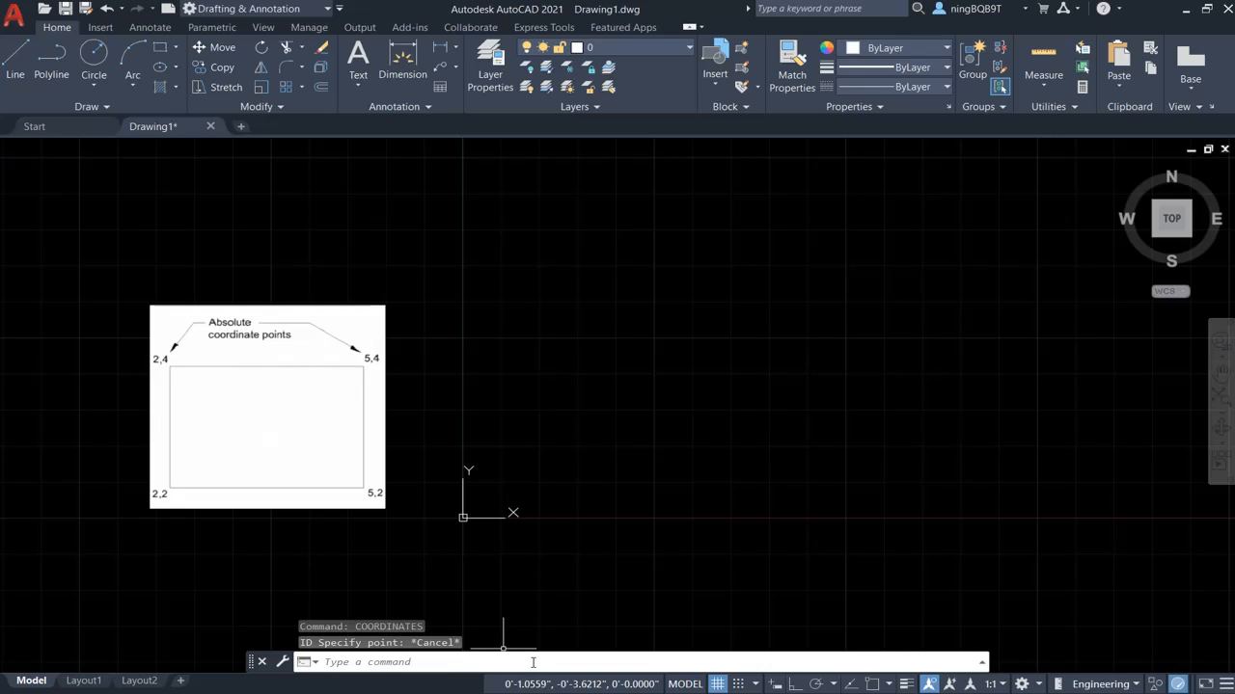
Set the COORDS system variable to 1 for continuously updating coordinates.
text(c)
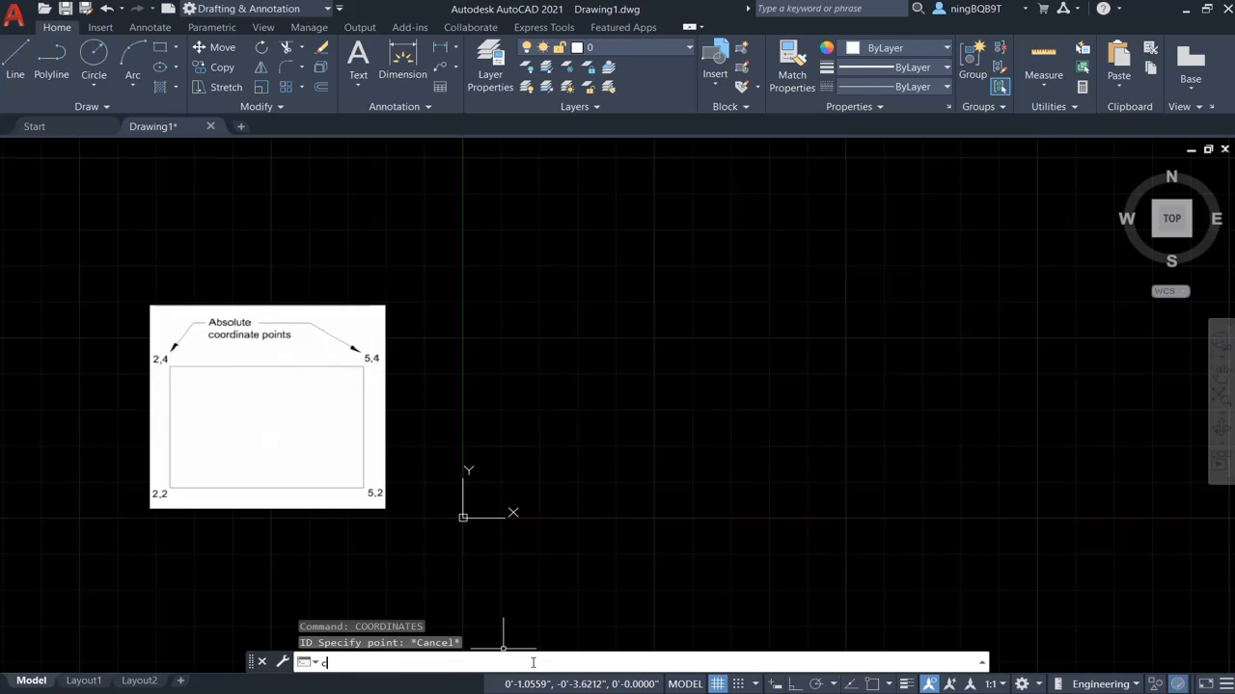
text(O)
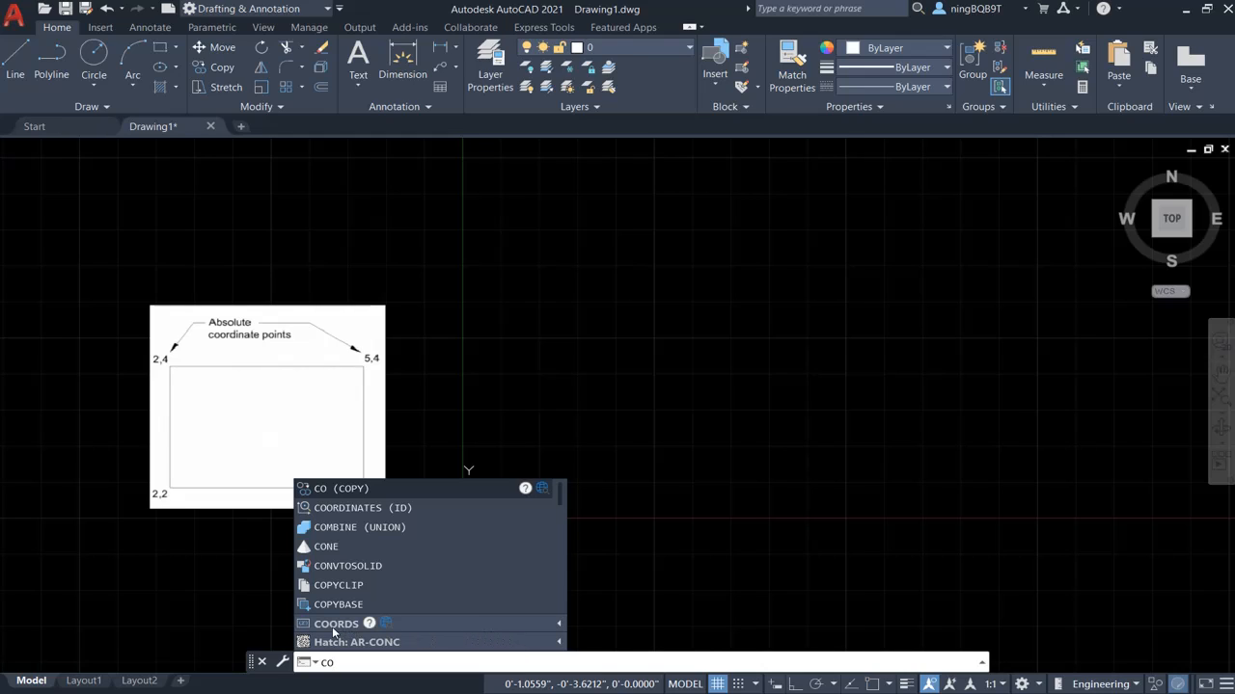
click(336, 625)
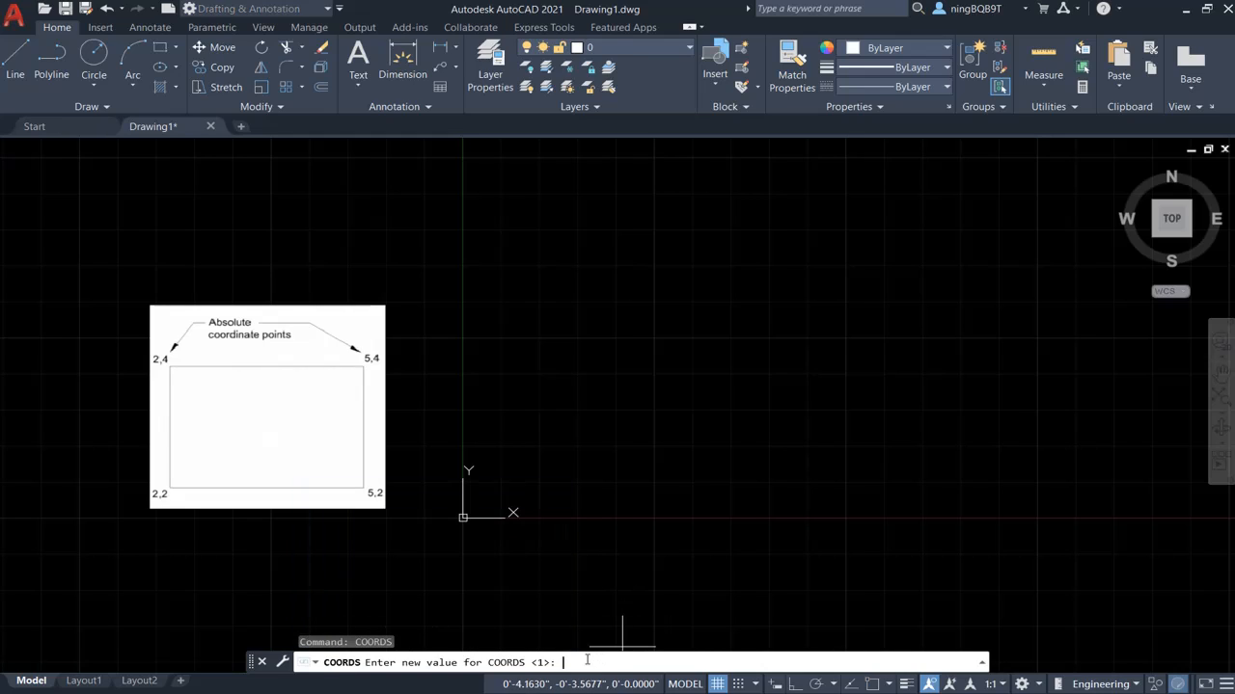
text(1)
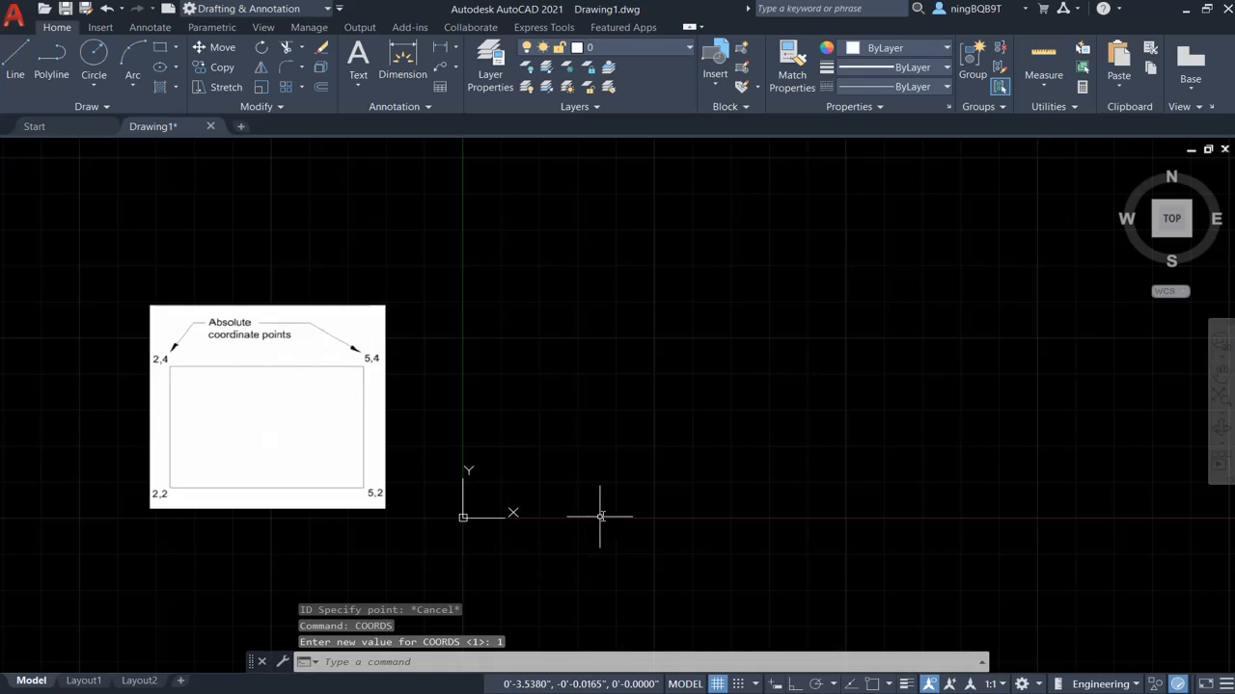
mouse_move(615, 491)
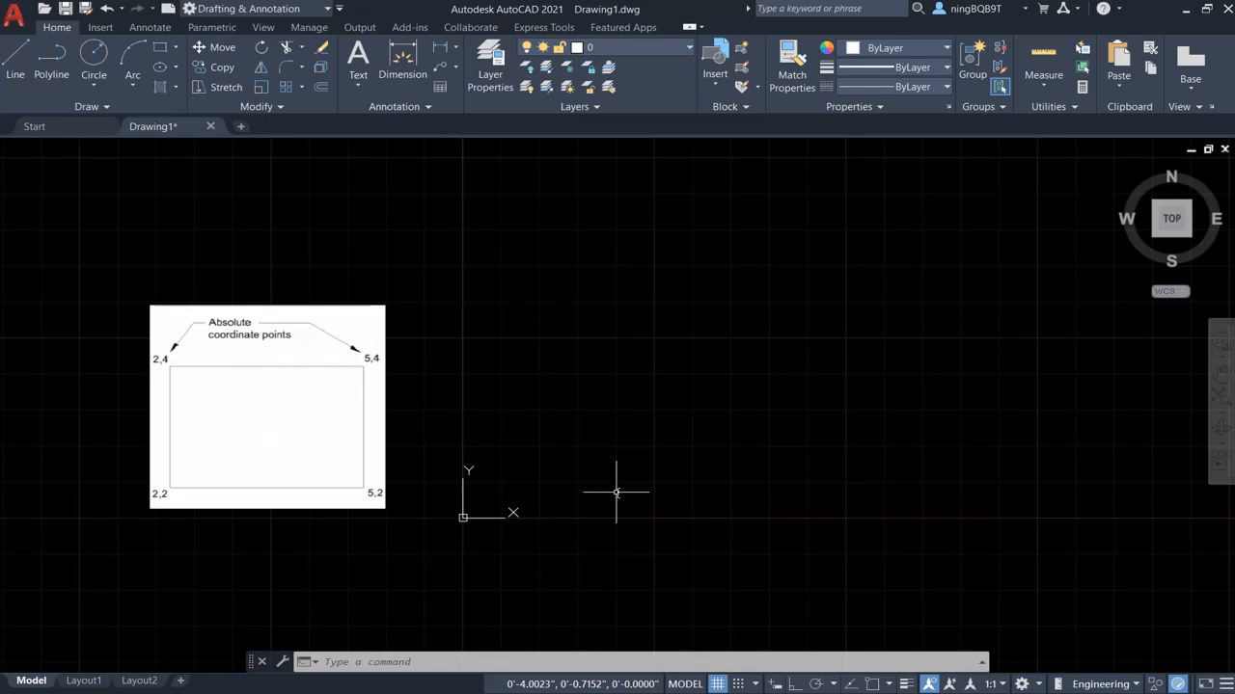
mouse_move(682, 343)
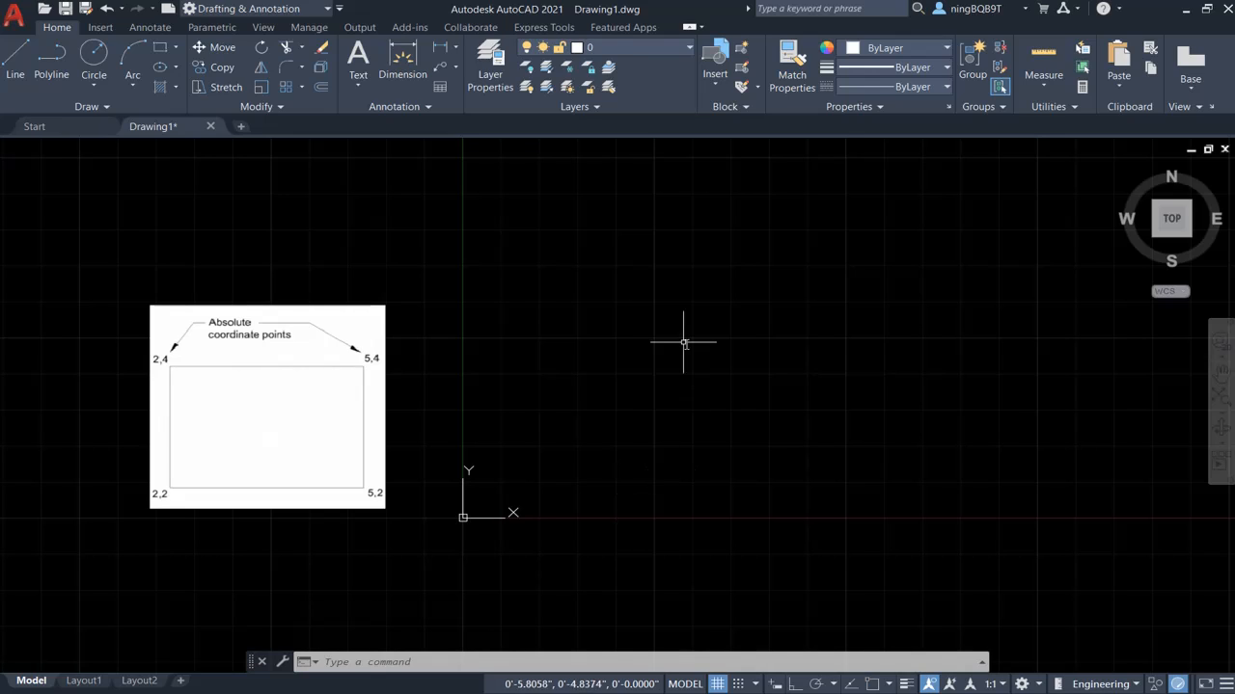
mouse_move(683, 343)
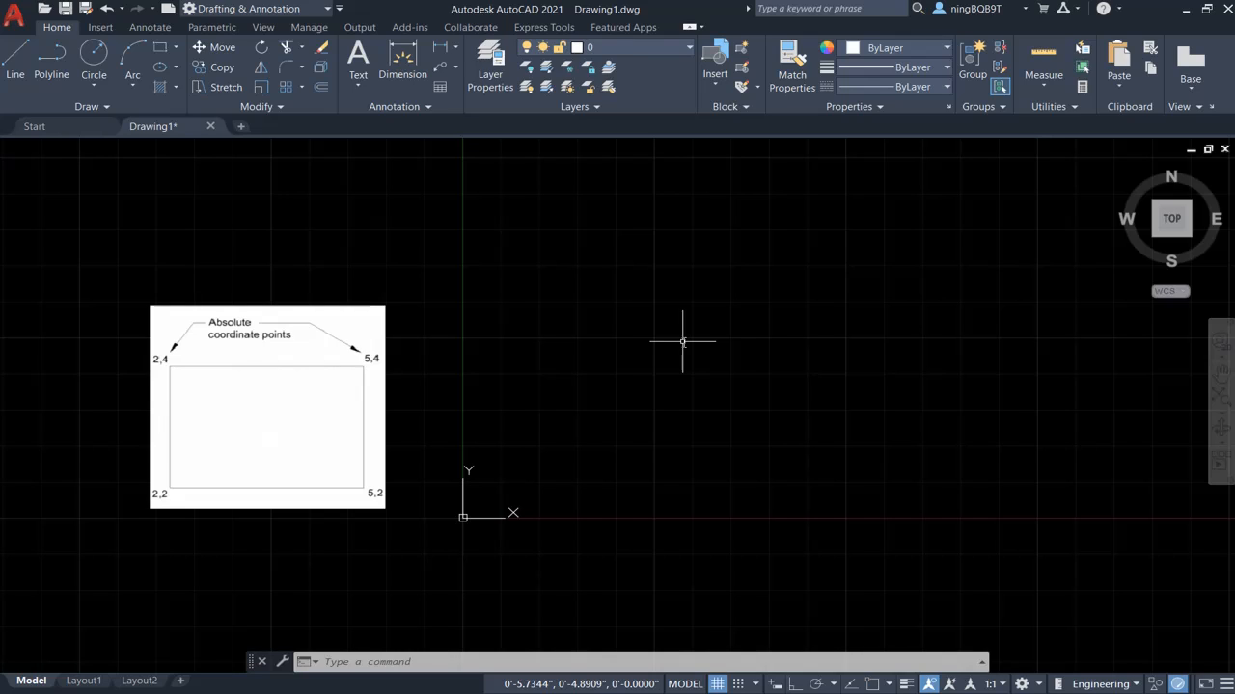
mouse_move(546, 177)
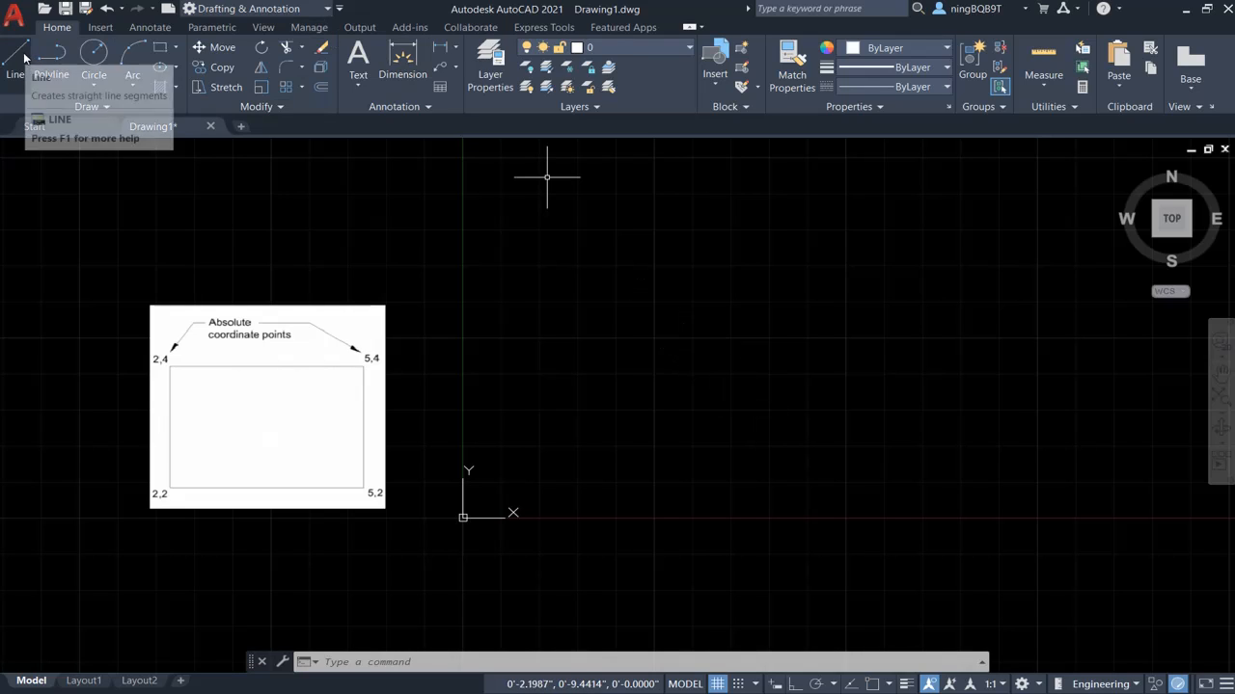
Start the Line command with its first point at absolute coordinate 2,2.
click(16, 54)
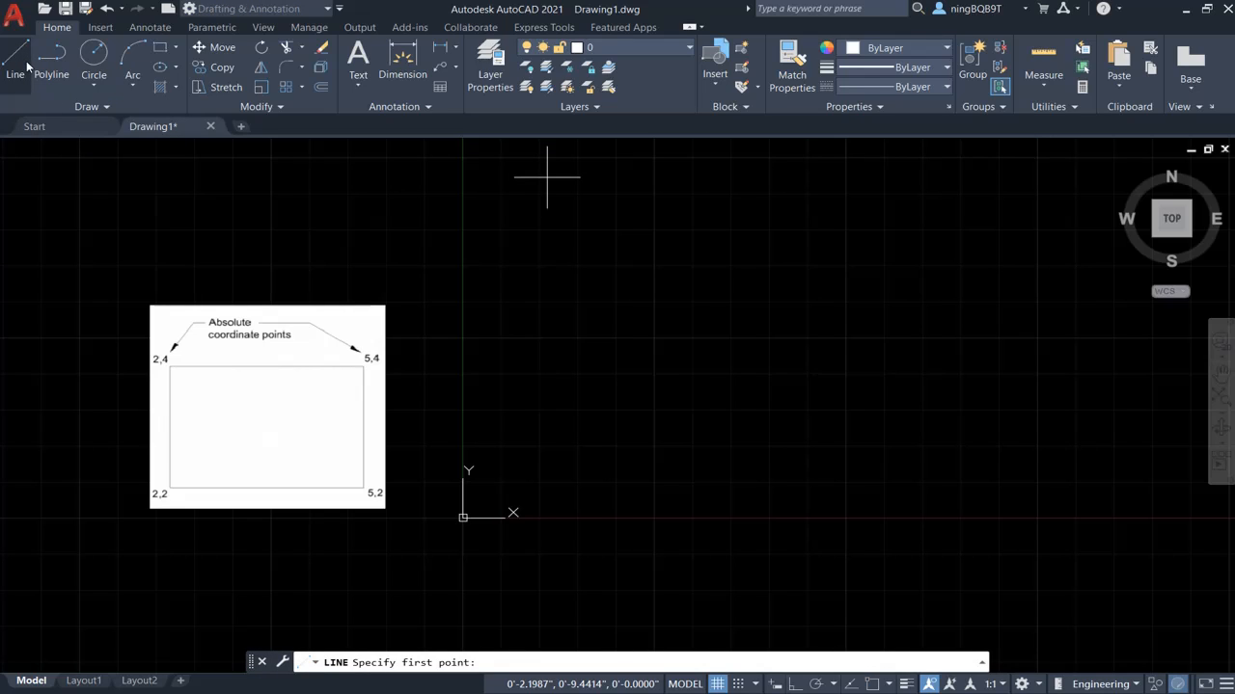
mouse_move(370, 492)
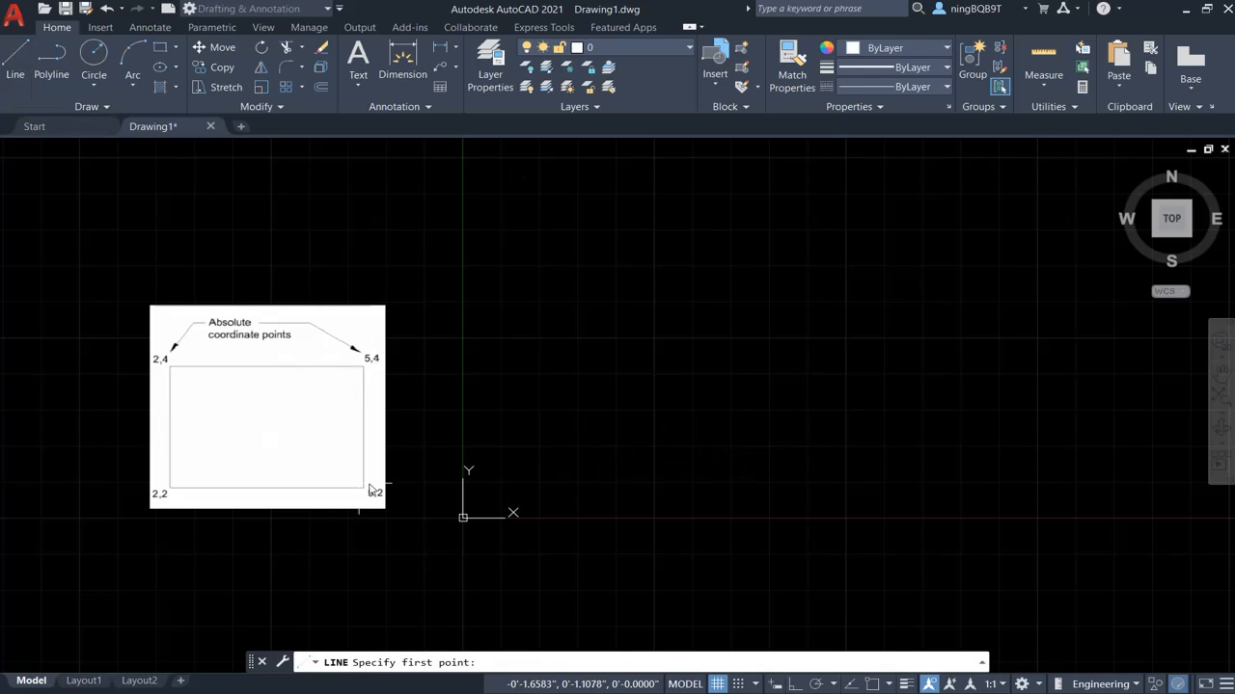
mouse_move(598, 500)
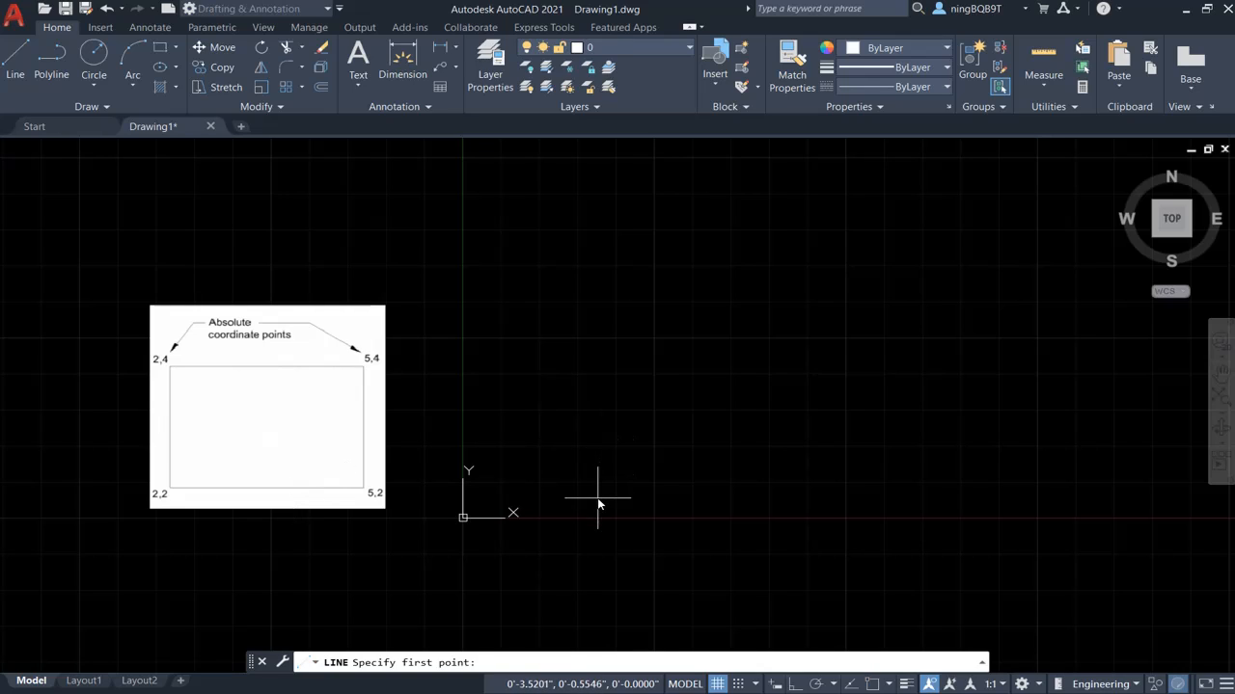
mouse_move(509, 610)
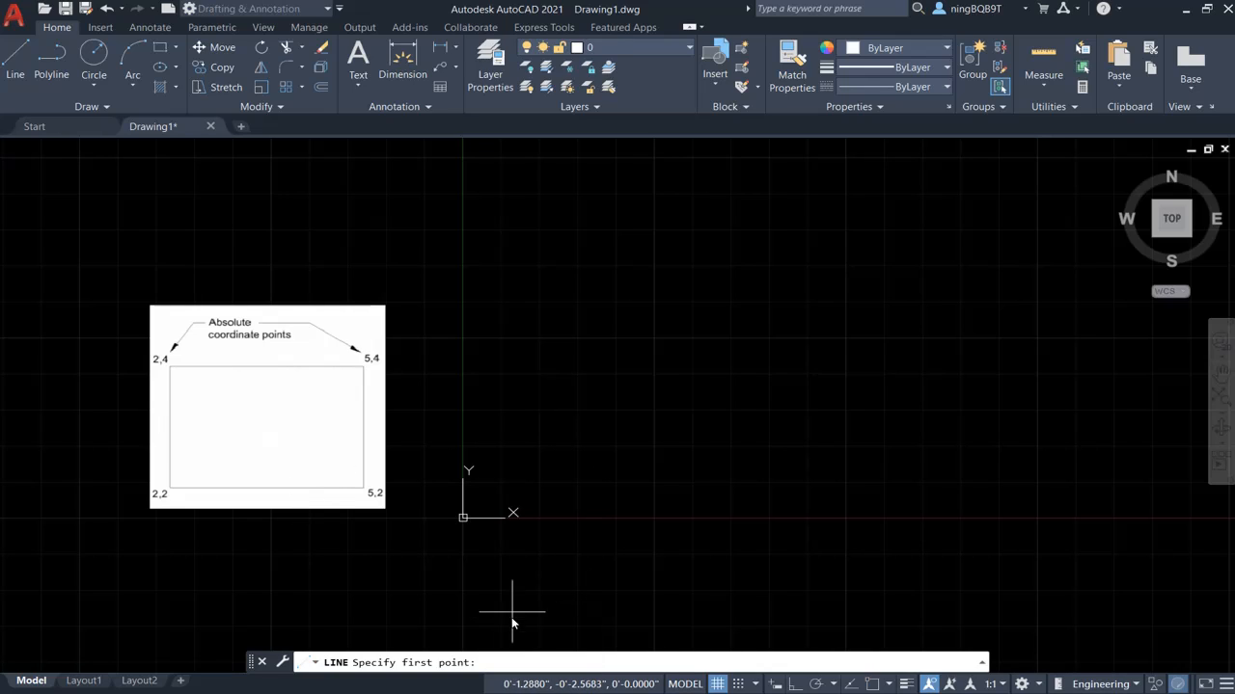
mouse_move(523, 662)
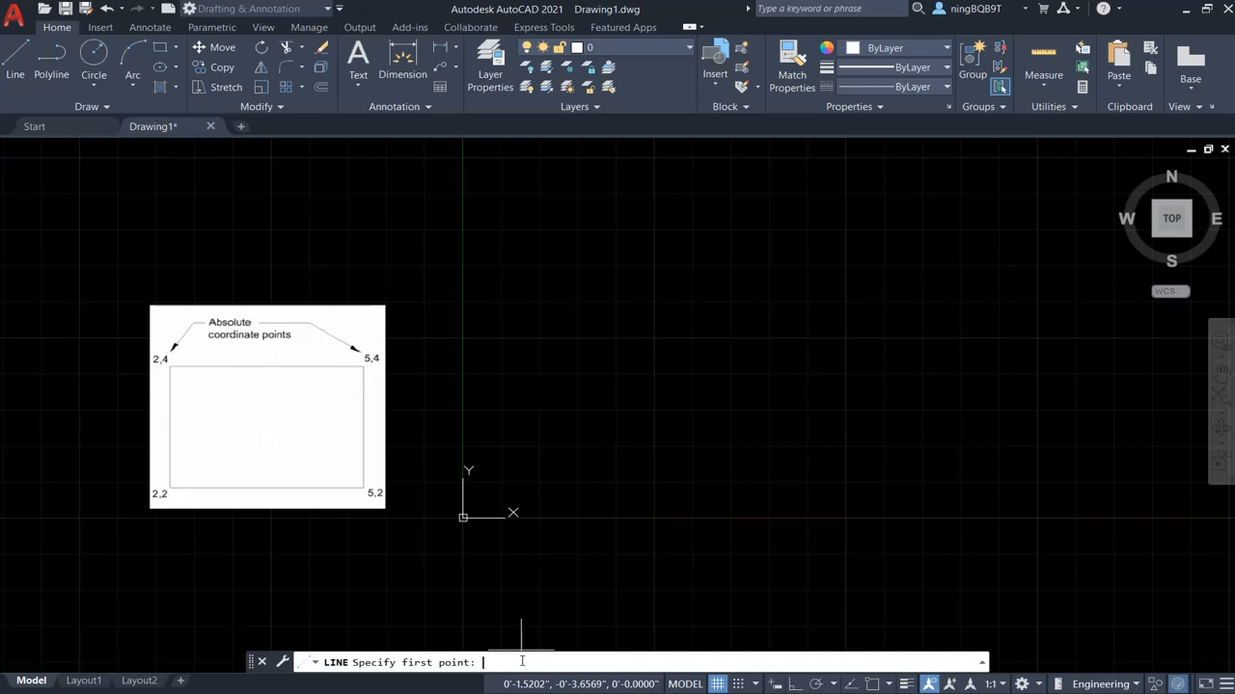
text(2.)
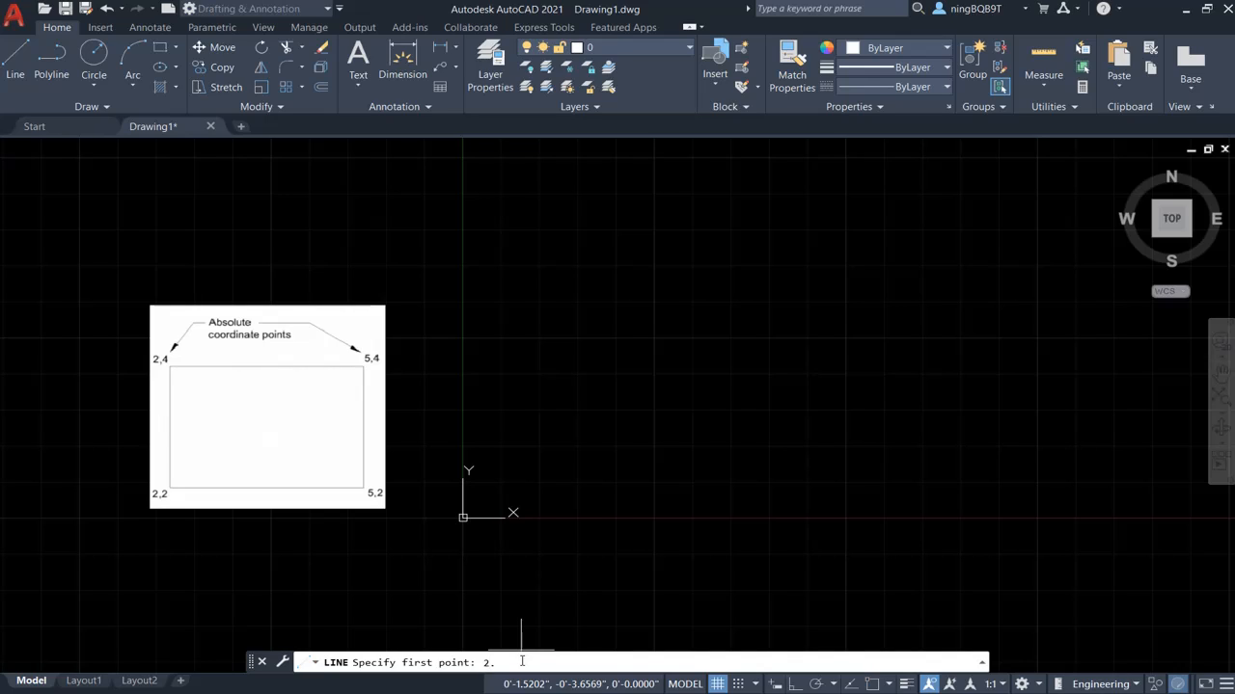
text(2,2)
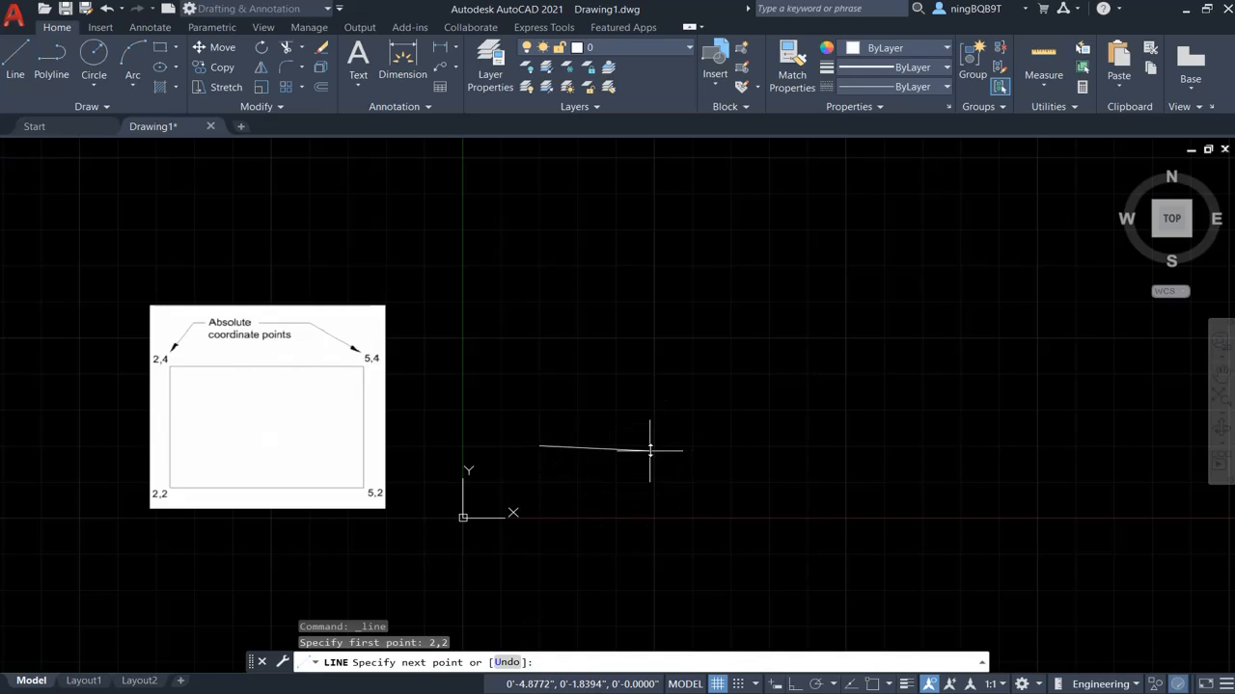
mouse_move(638, 449)
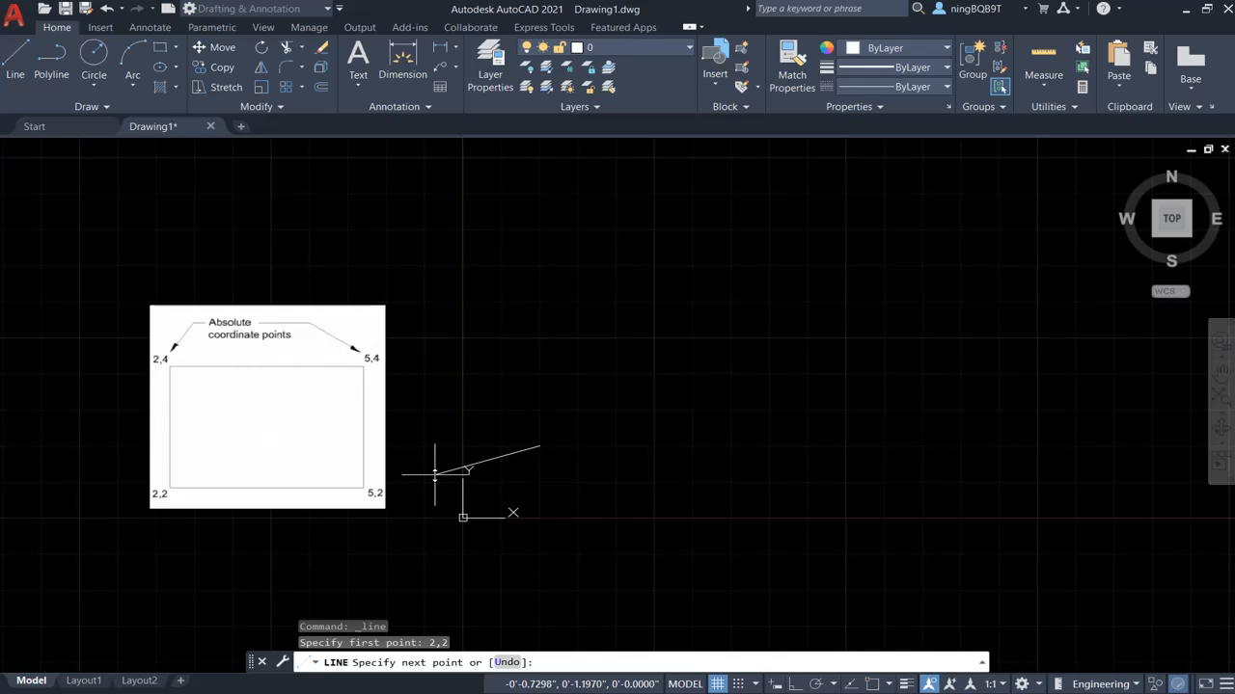
mouse_move(702, 434)
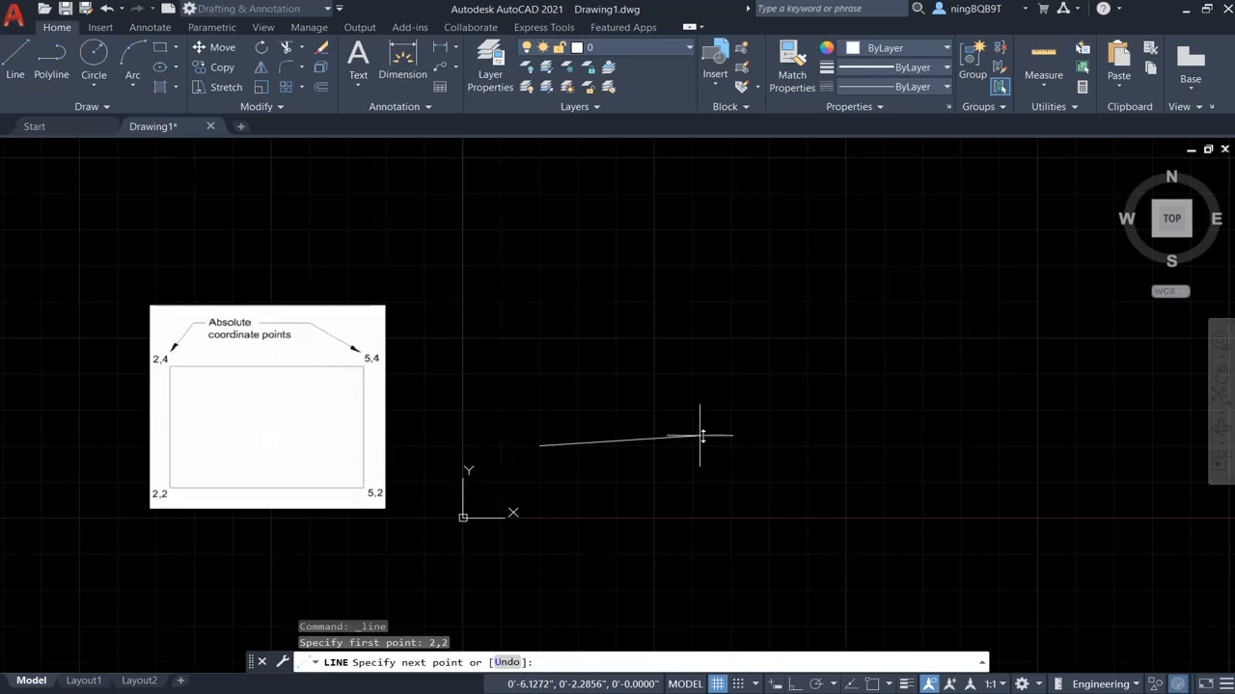
mouse_move(718, 440)
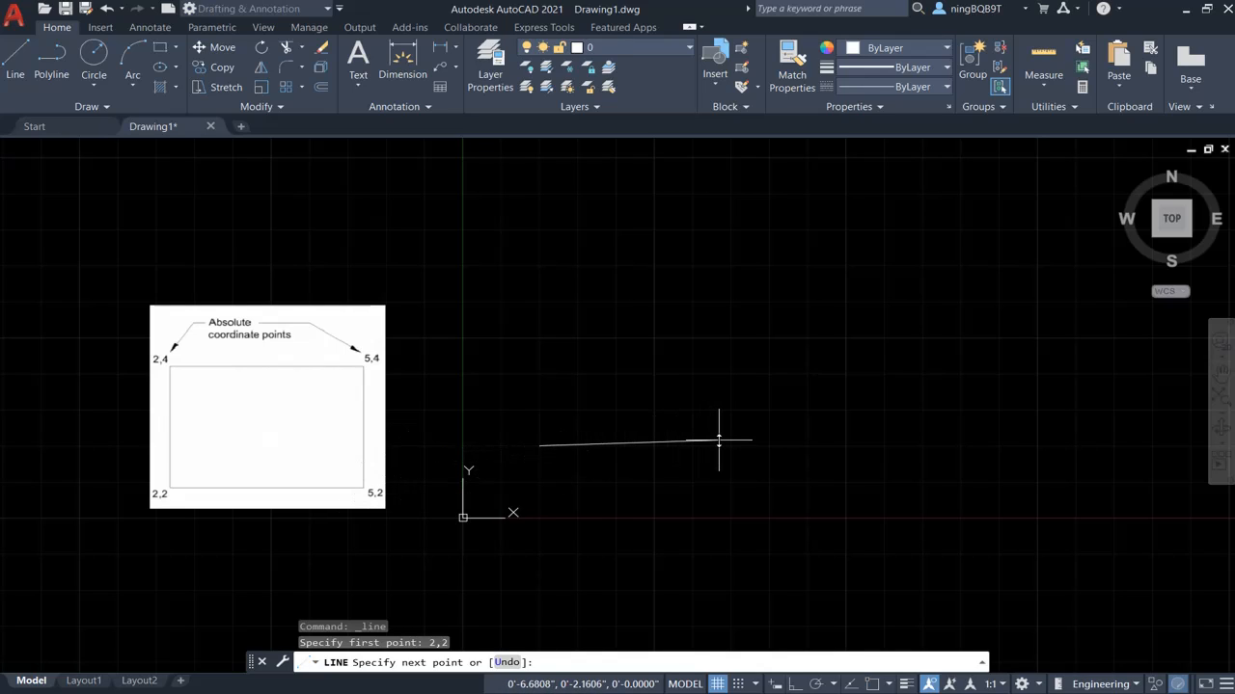
Enter 5,2 as the next point to draw the rectangle's bottom edge.
text(5,2)
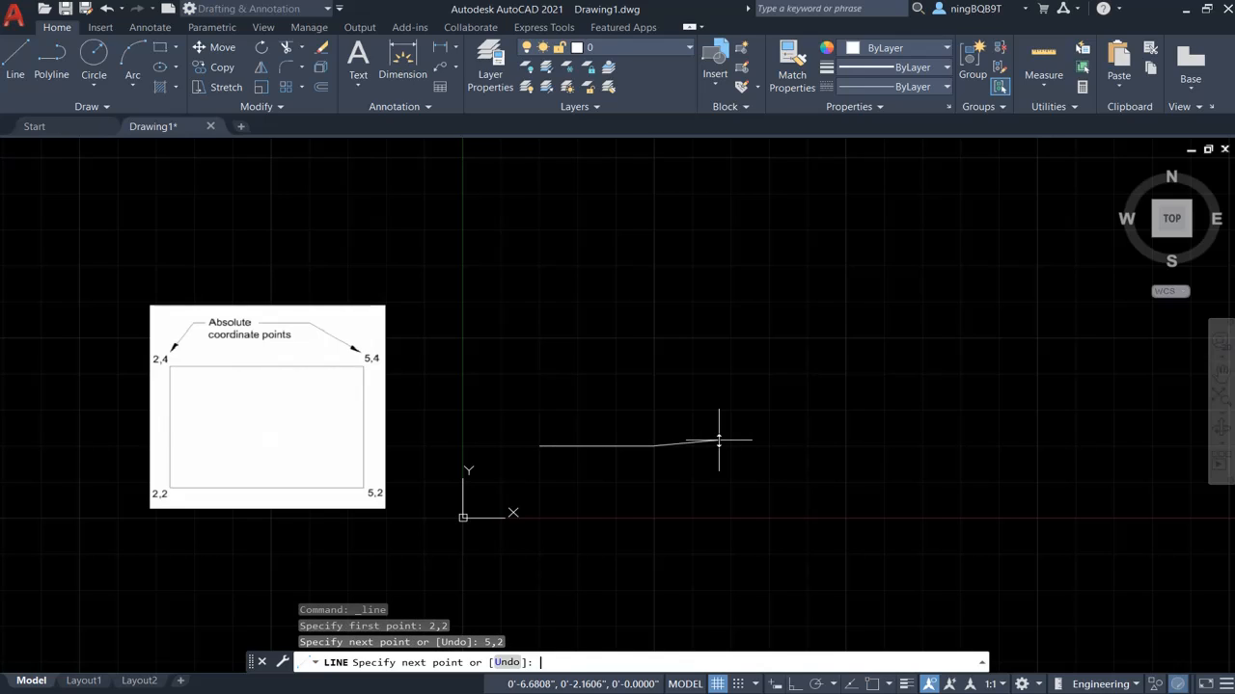
mouse_move(652, 335)
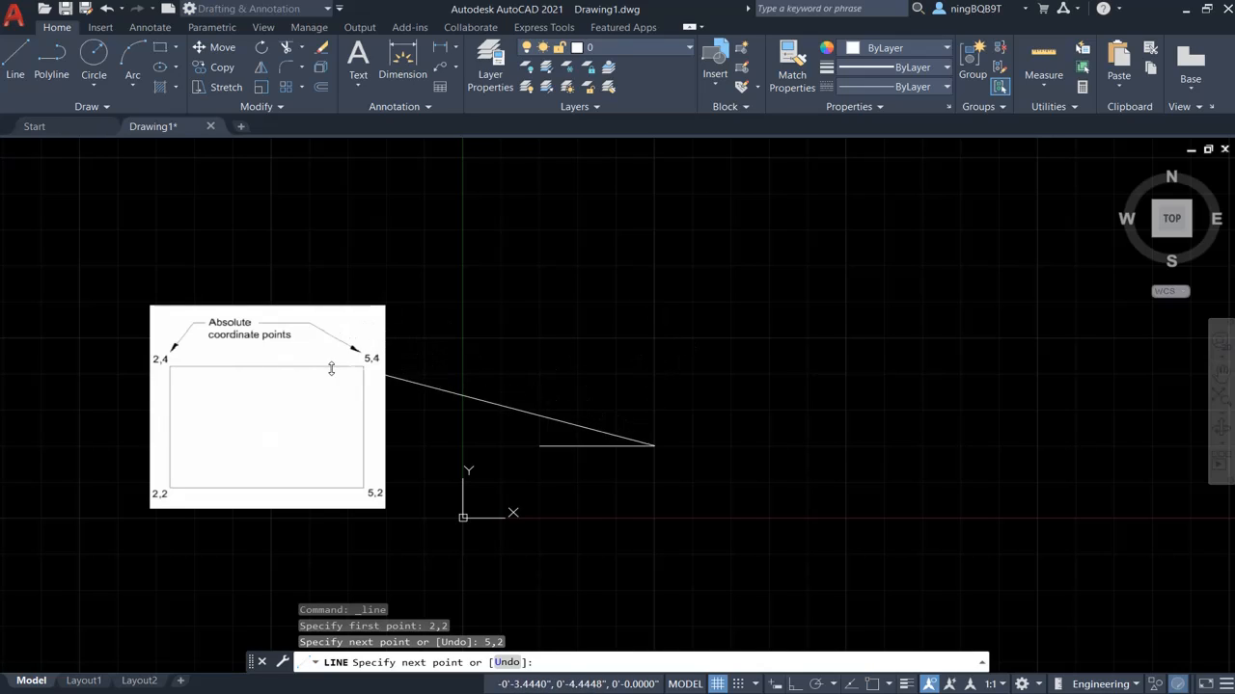
mouse_move(382, 357)
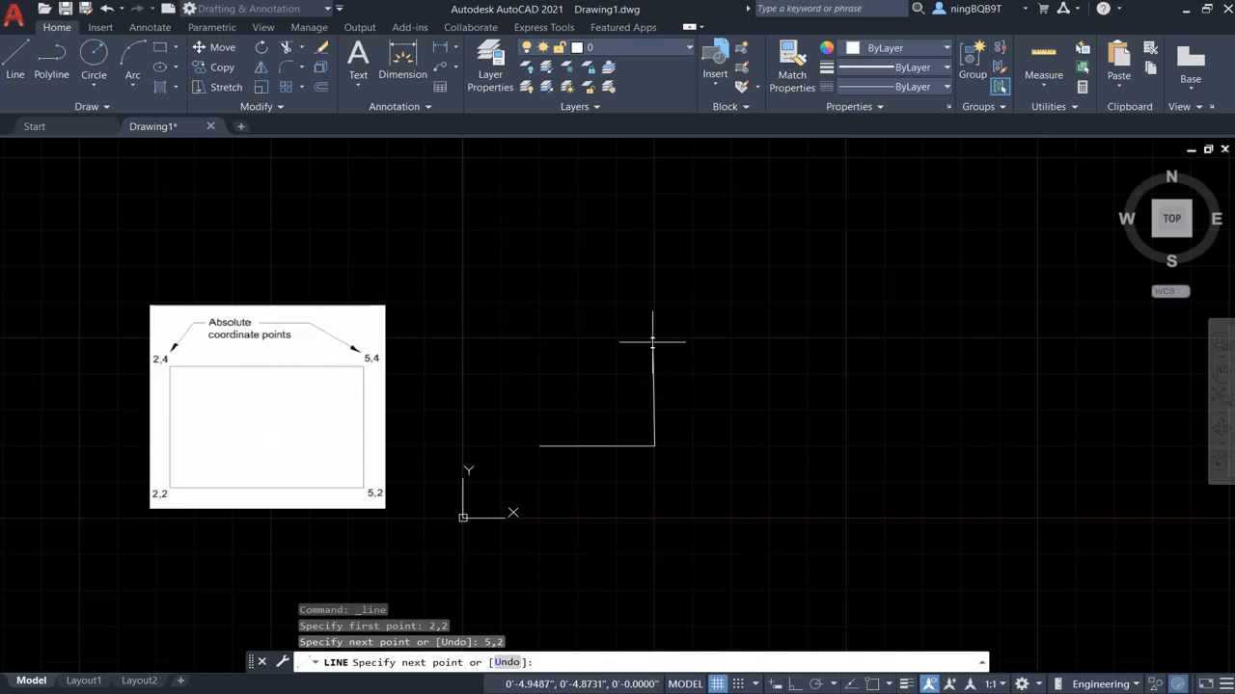
Enter 5,4 as the next point to draw the rectangle's right edge.
text(5,)
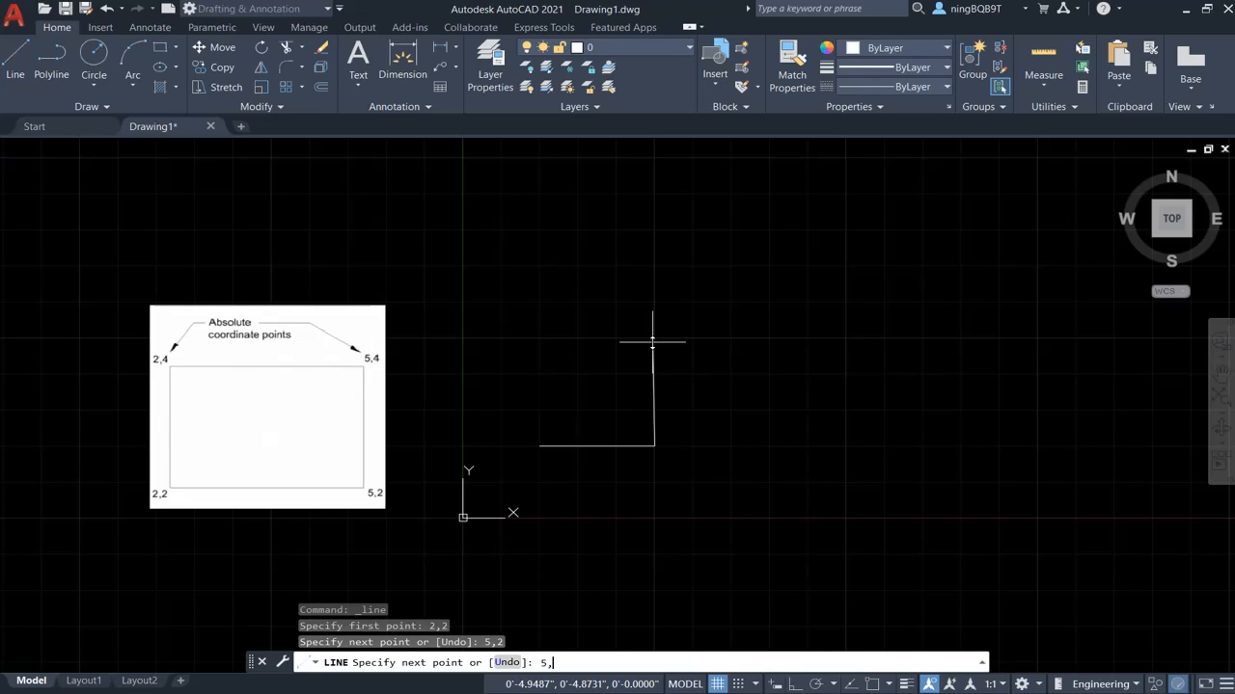
text(4)
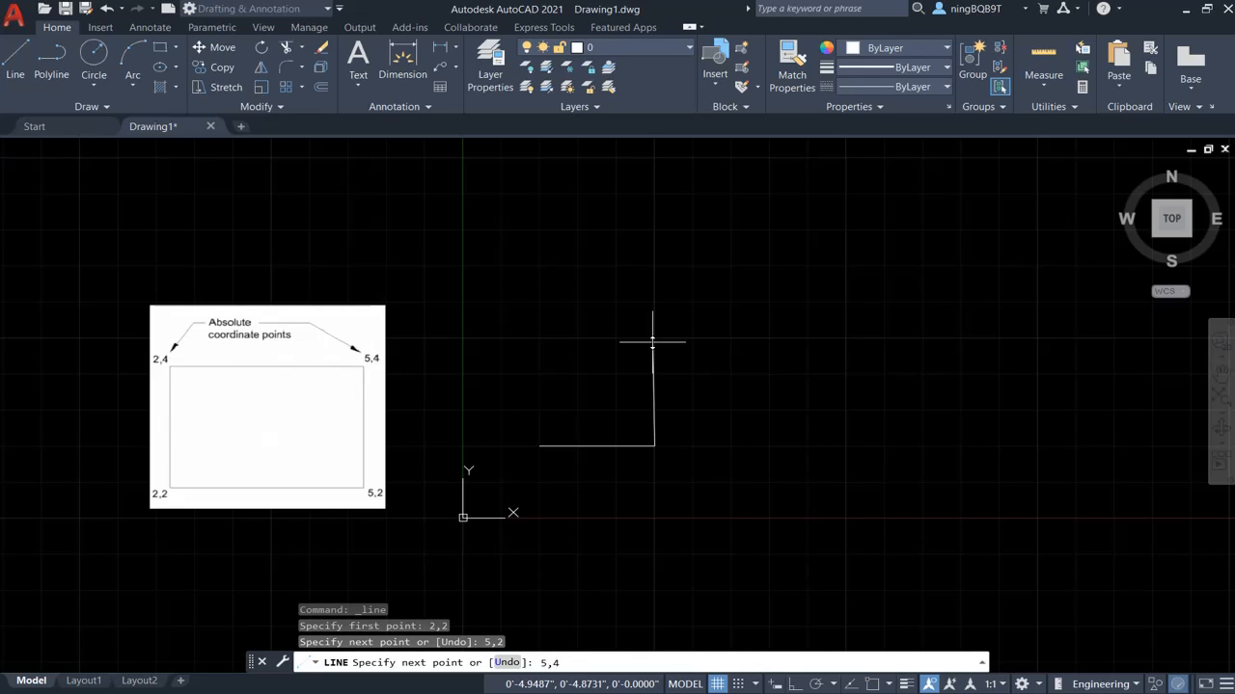
click(552, 340)
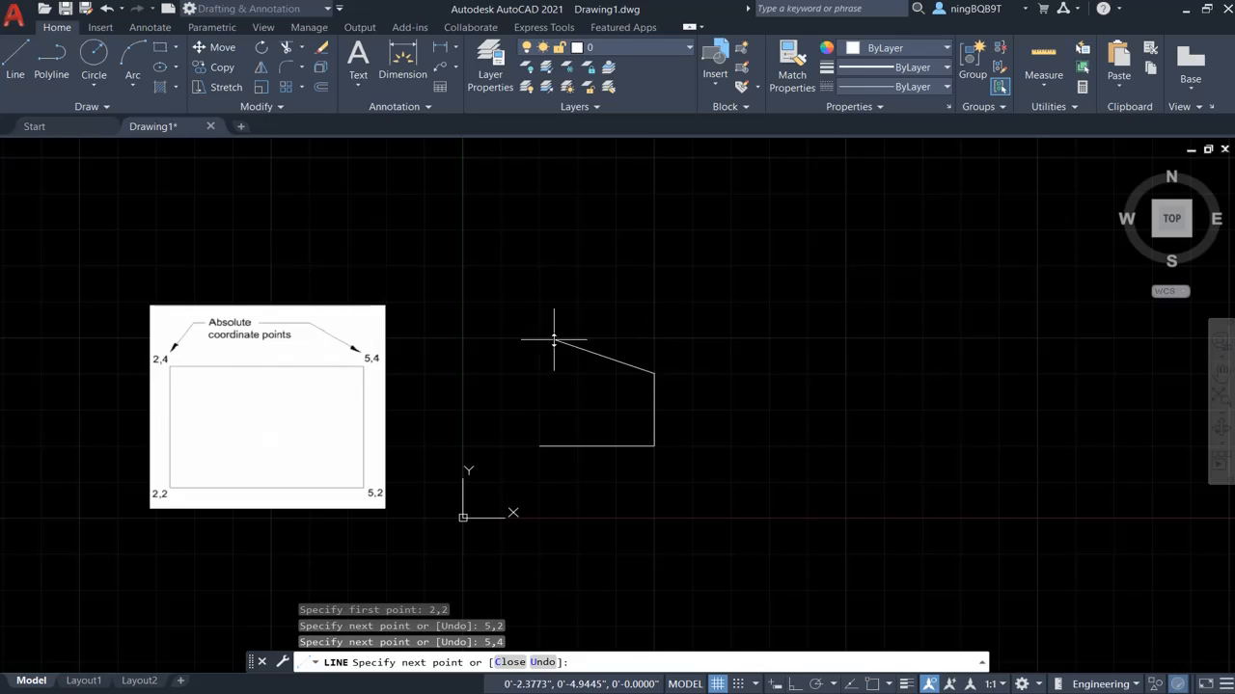
mouse_move(565, 374)
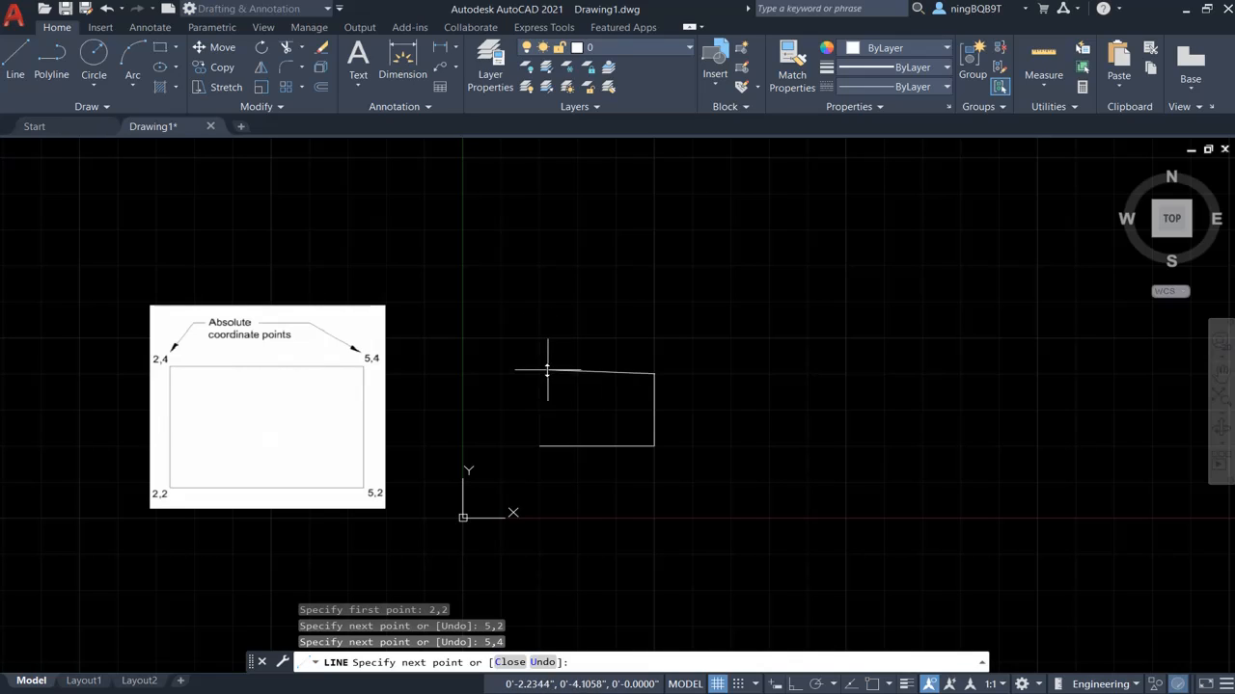
mouse_move(531, 373)
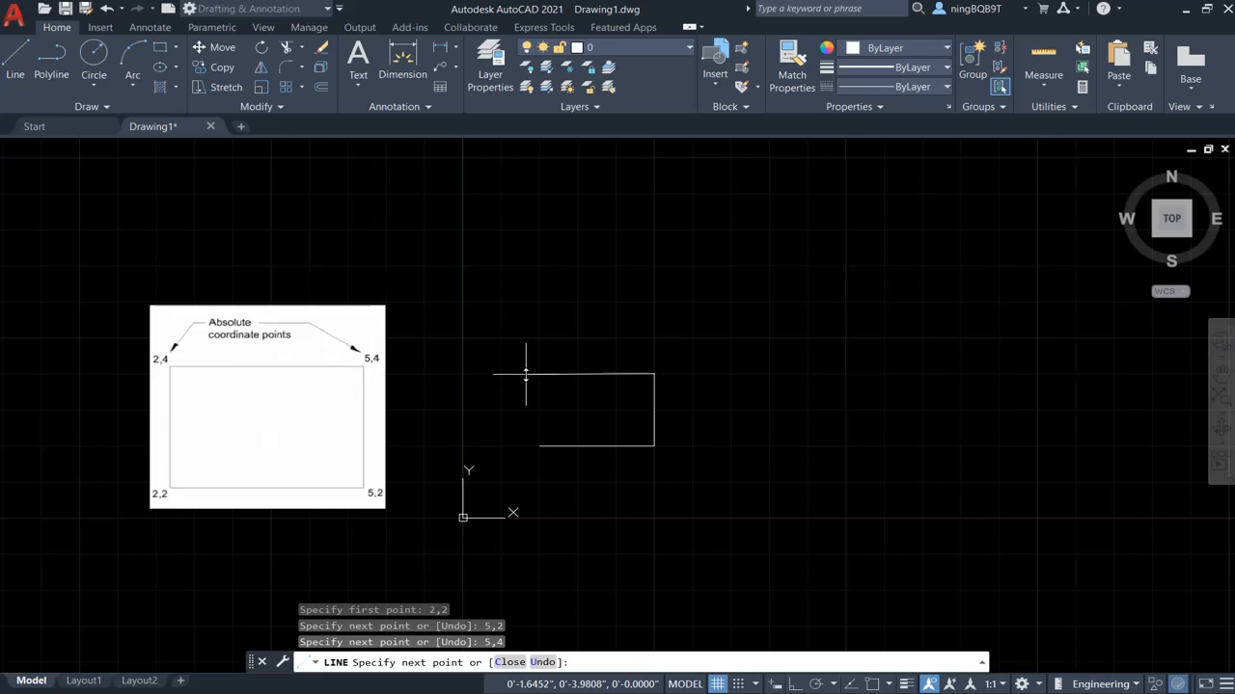
Enter 2,4 to draw the top edge, then begin typing the closing point 2,2.
text(2,)
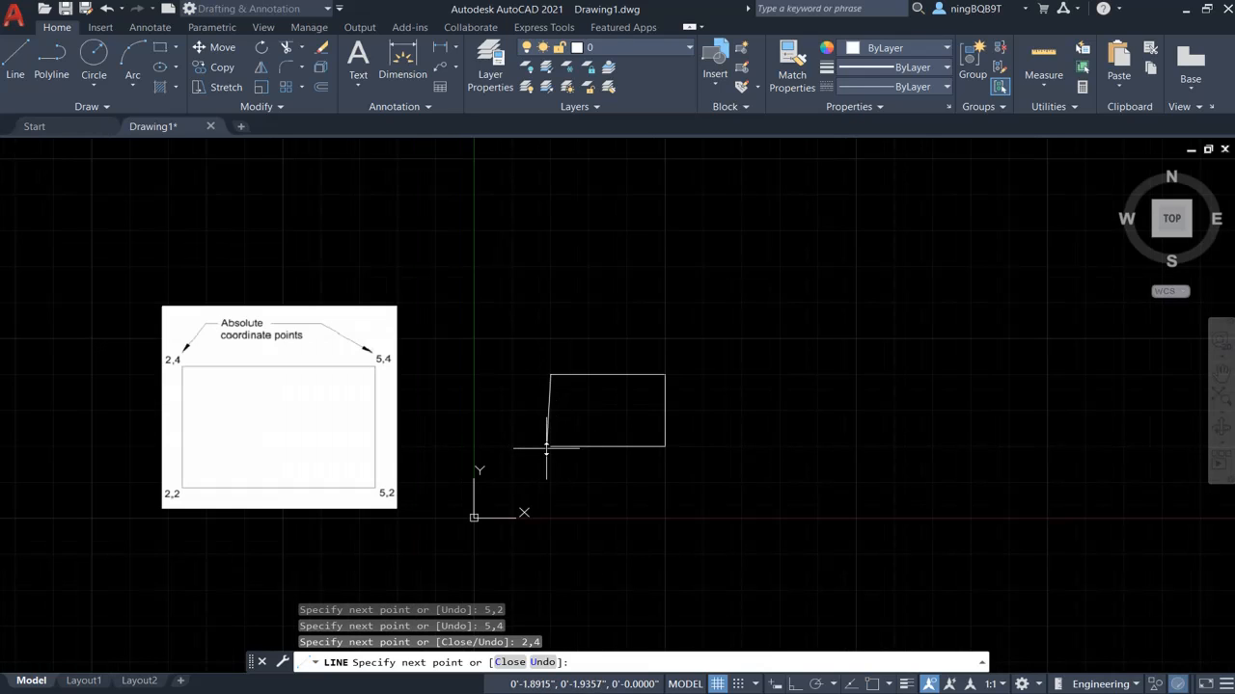
mouse_move(552, 440)
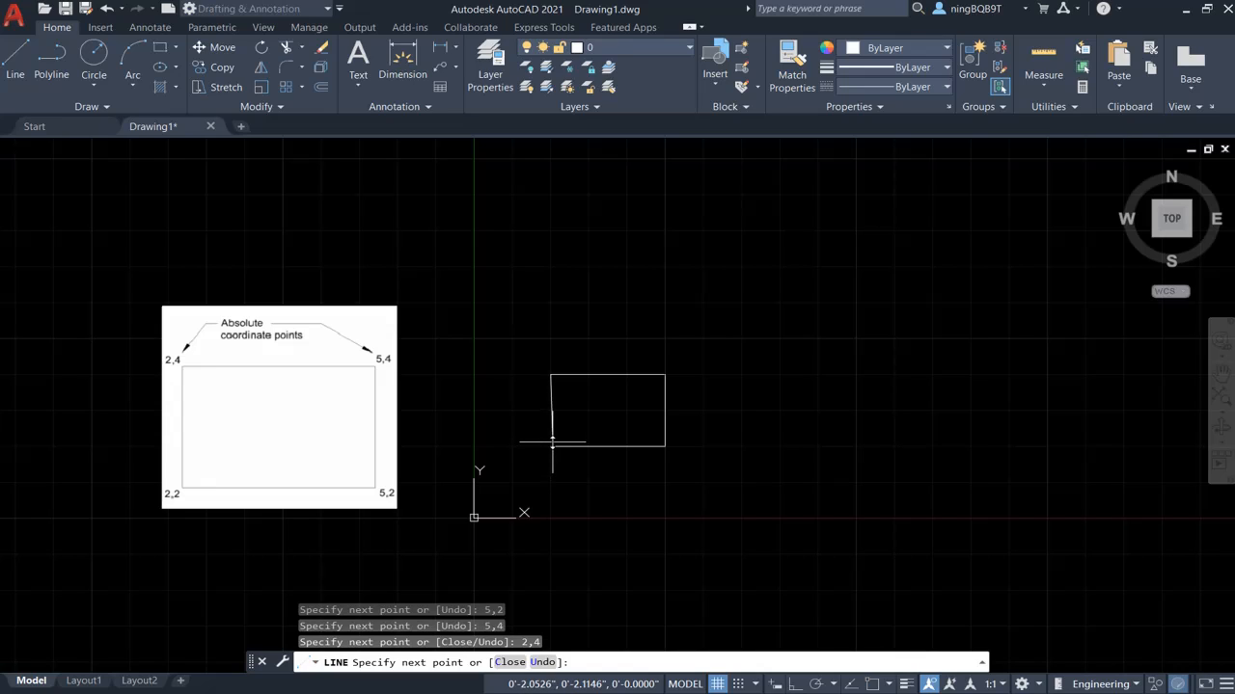
mouse_move(563, 456)
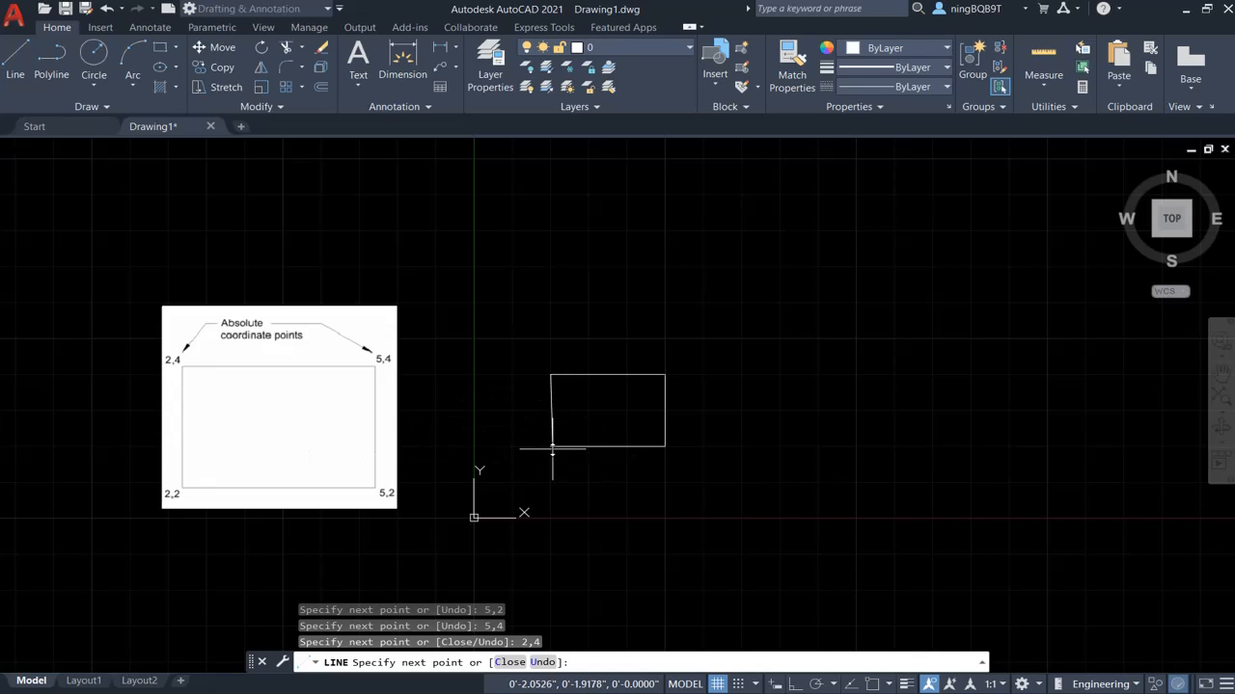
text(2,2)
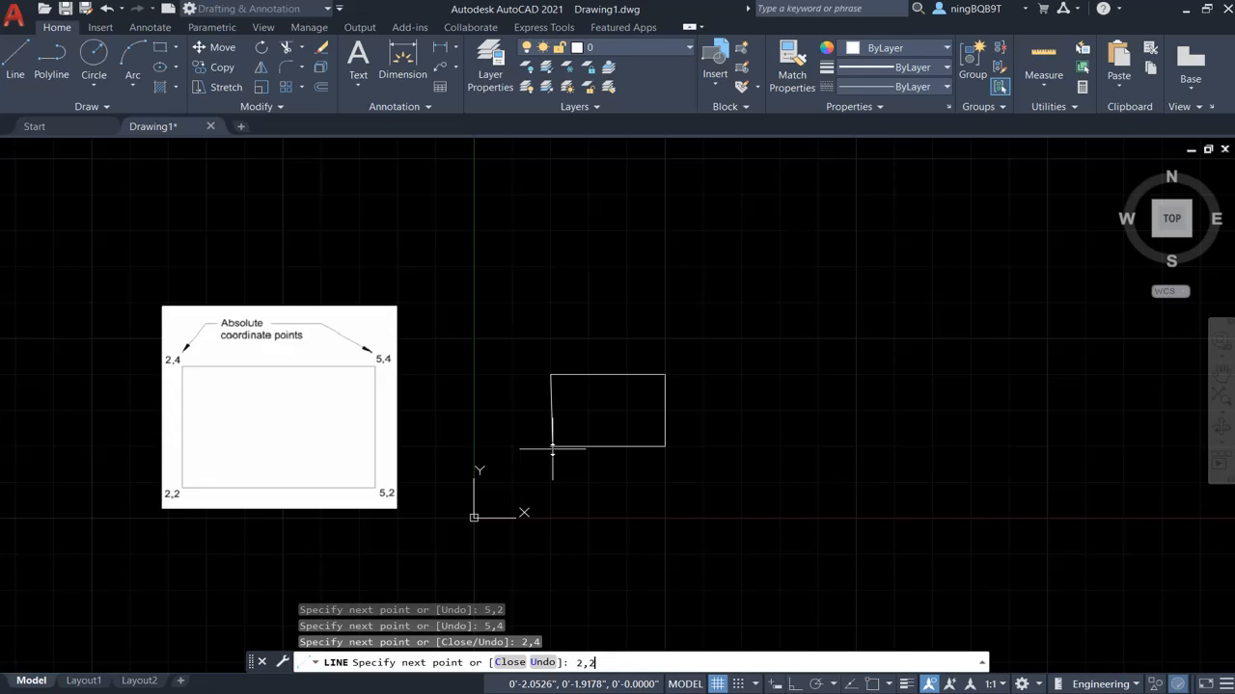
Close the rectangle at 2,2 and end the Line command from the right-click menu.
key(Enter)
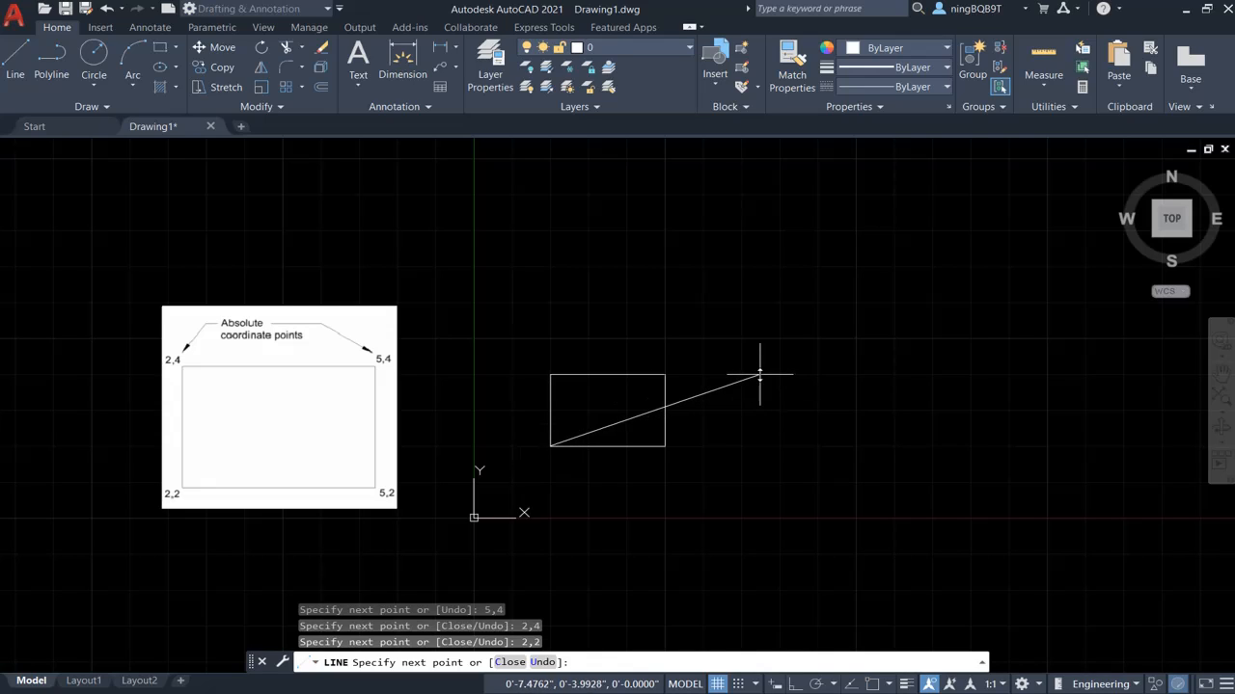
right_click(758, 376)
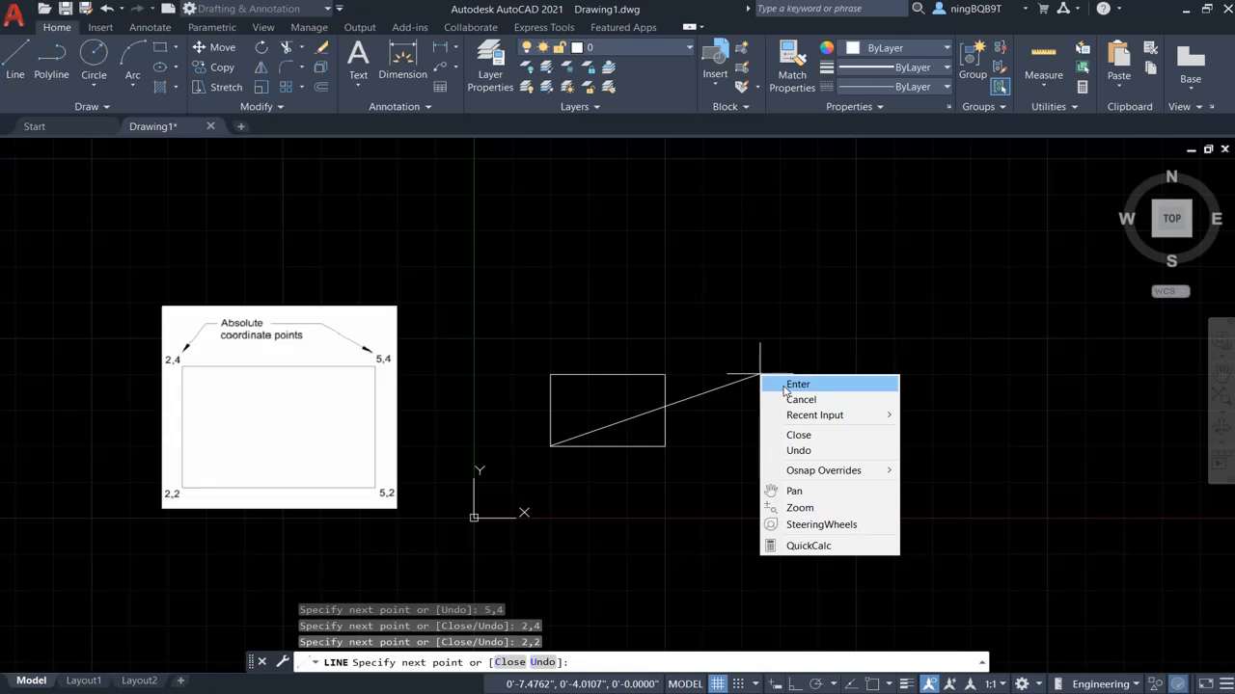
click(798, 384)
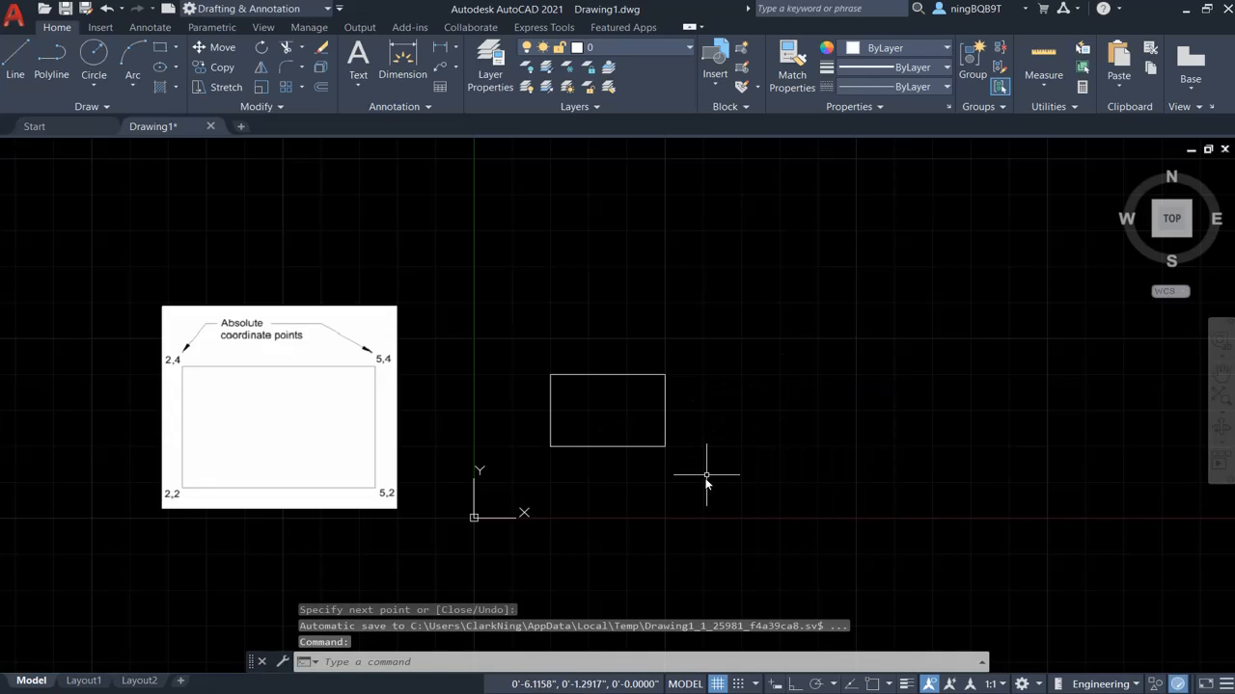
mouse_move(608, 324)
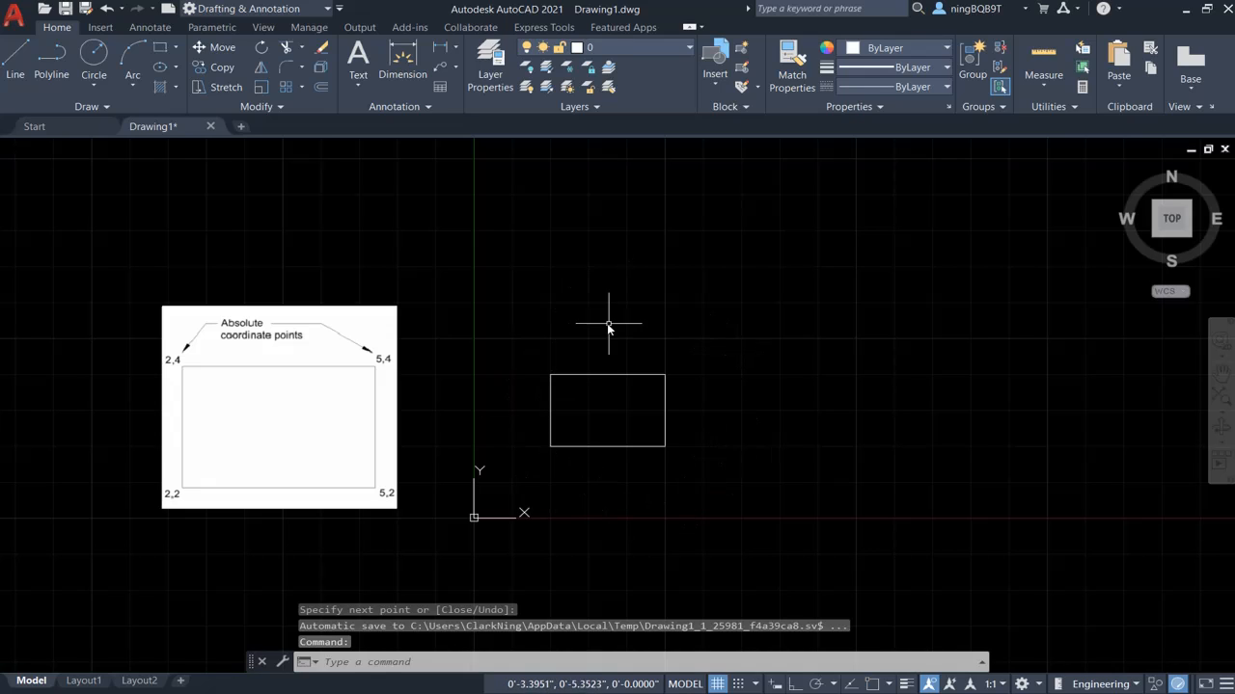
mouse_move(598, 445)
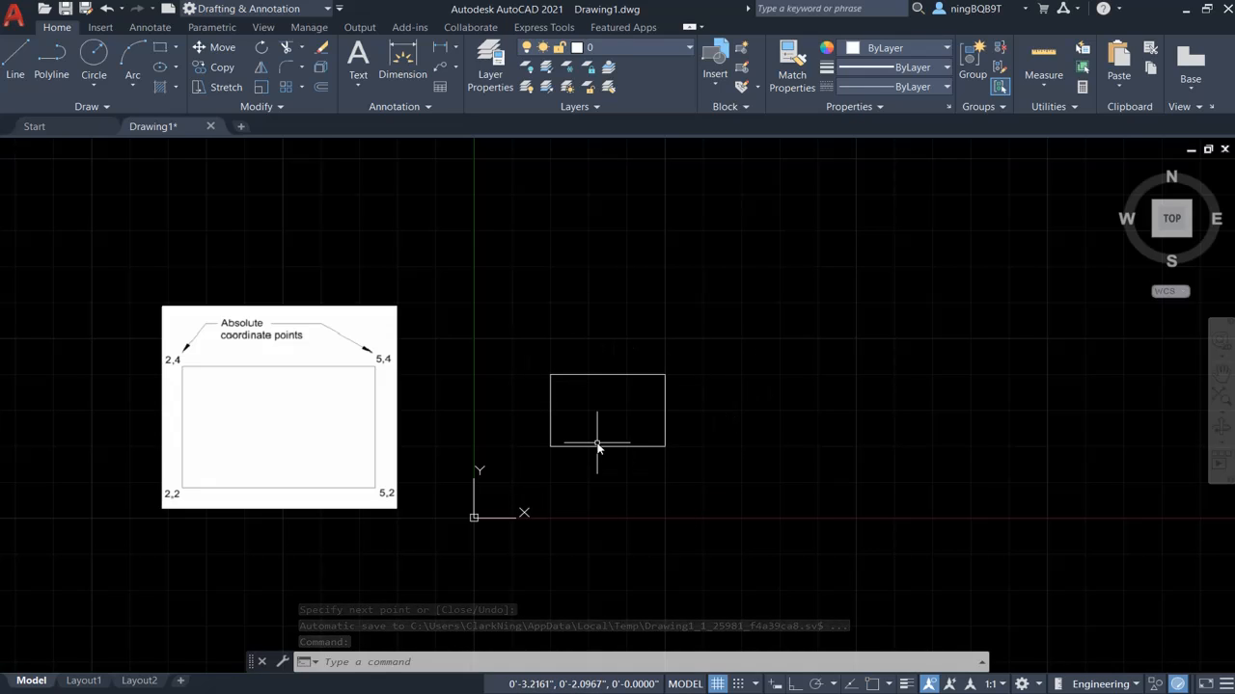